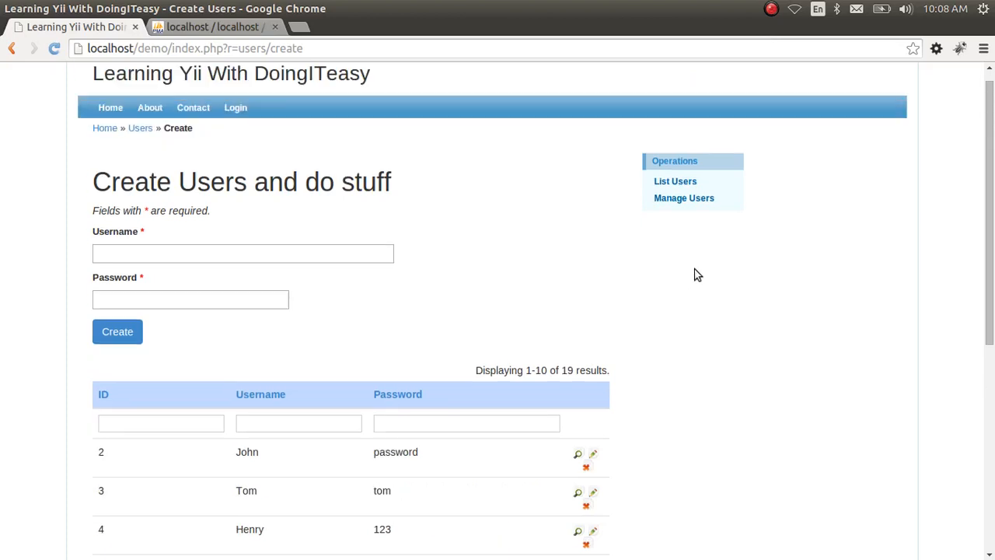
Step: Show the demo database's items table rows in phpMyAdmin (one Yii Development row)
left_click(242, 252)
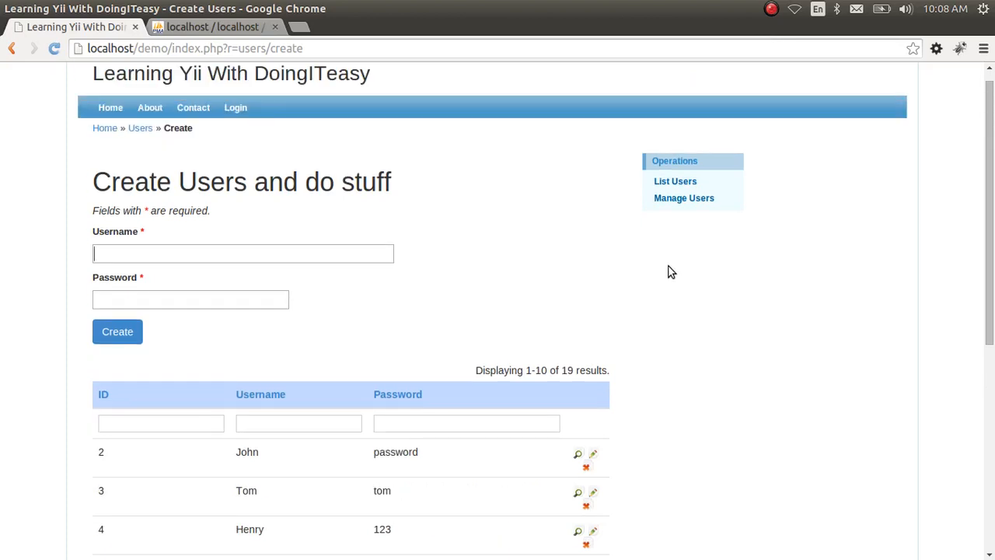
mouse_move(441, 224)
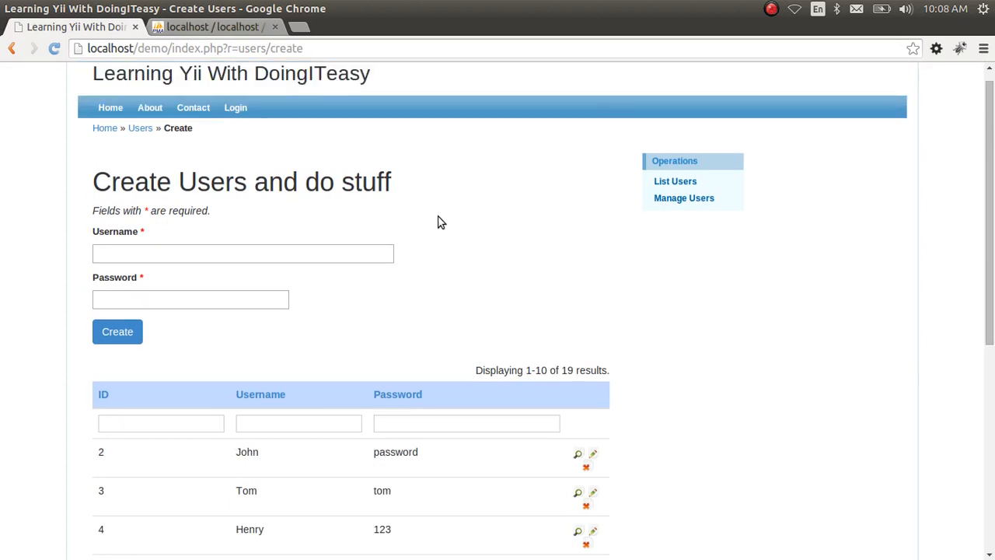
left_click(243, 254)
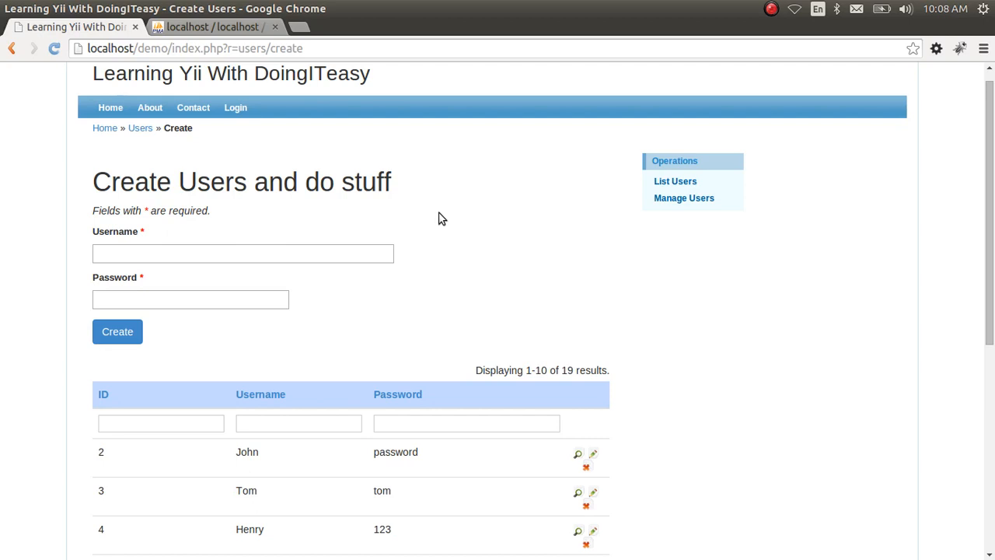
left_click(243, 254)
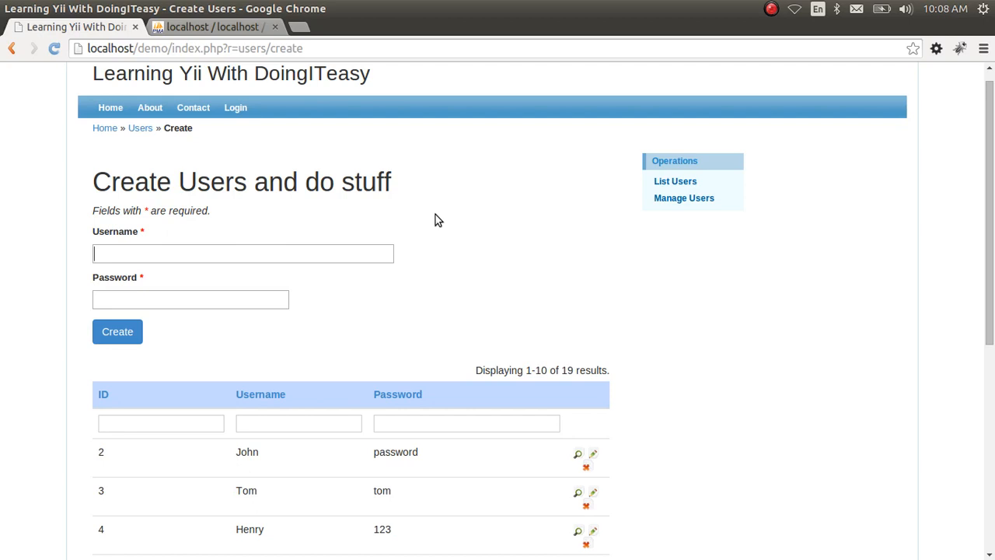
left_click(216, 26)
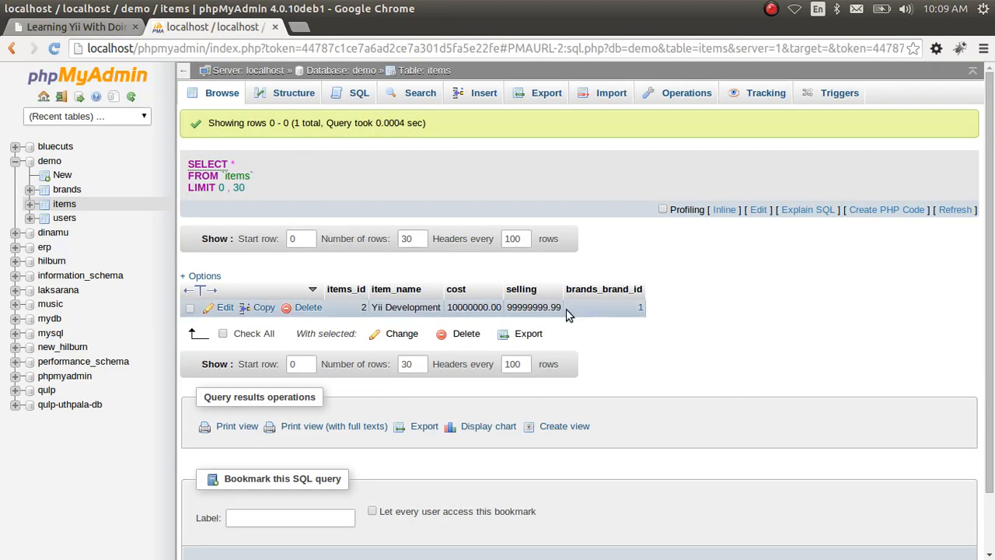
mouse_move(588, 320)
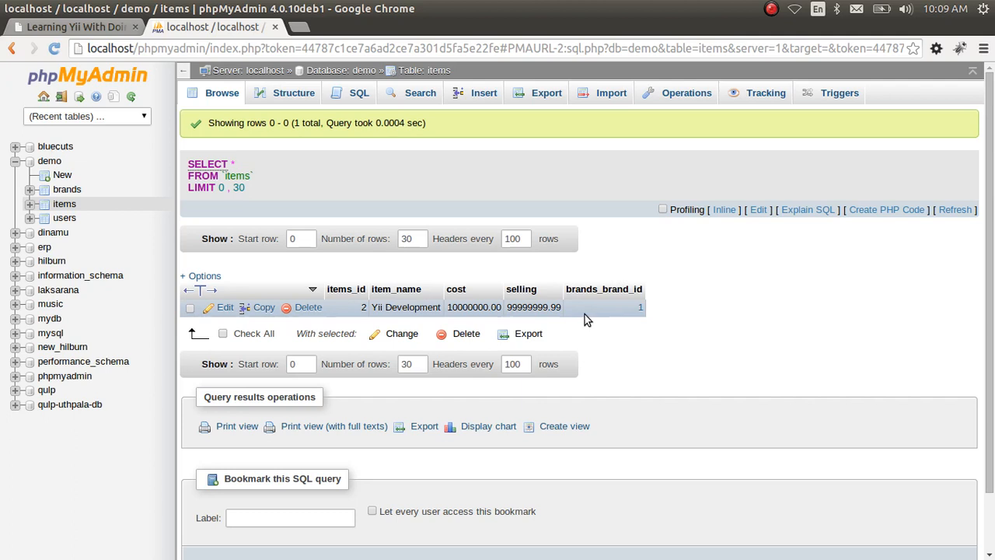
mouse_move(370, 193)
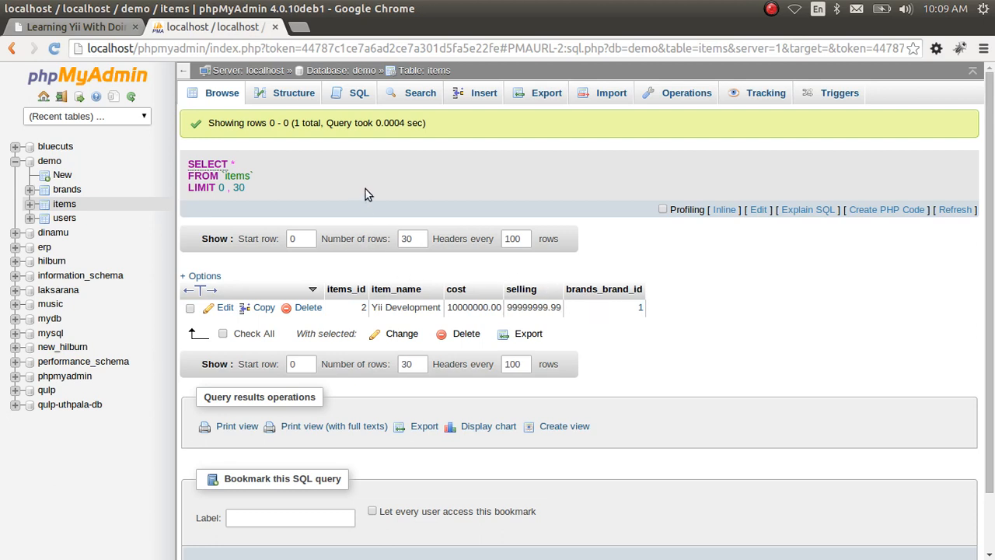
mouse_move(594, 326)
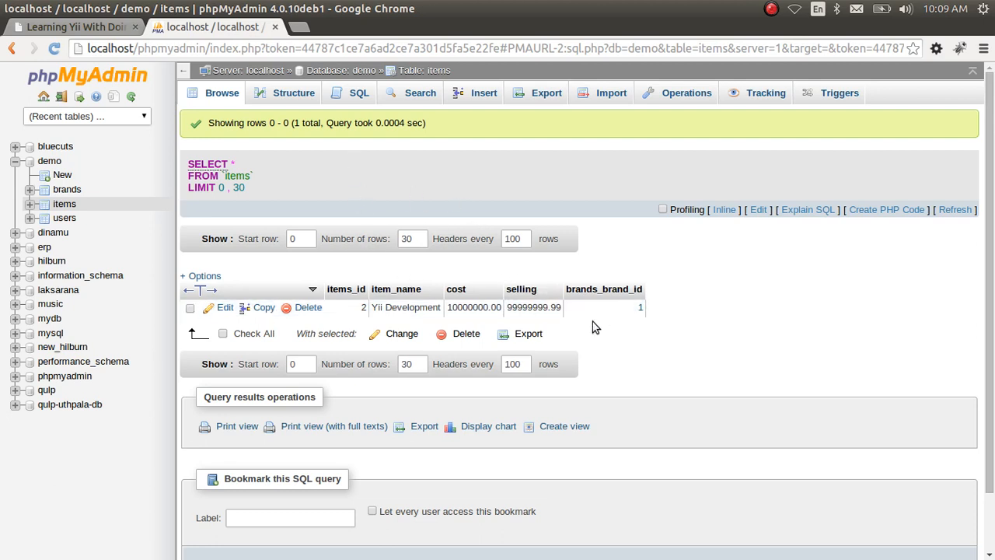
mouse_move(351, 205)
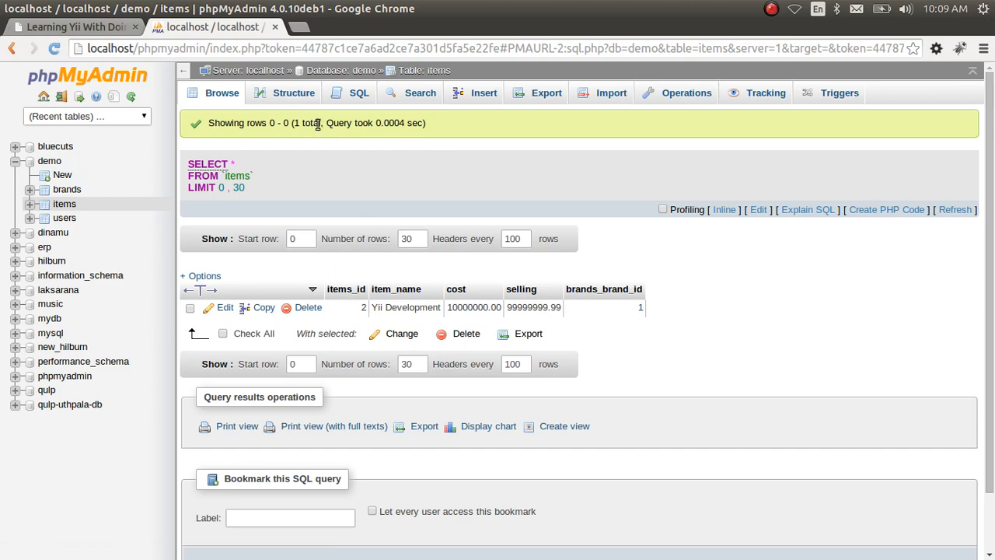
mouse_move(292, 93)
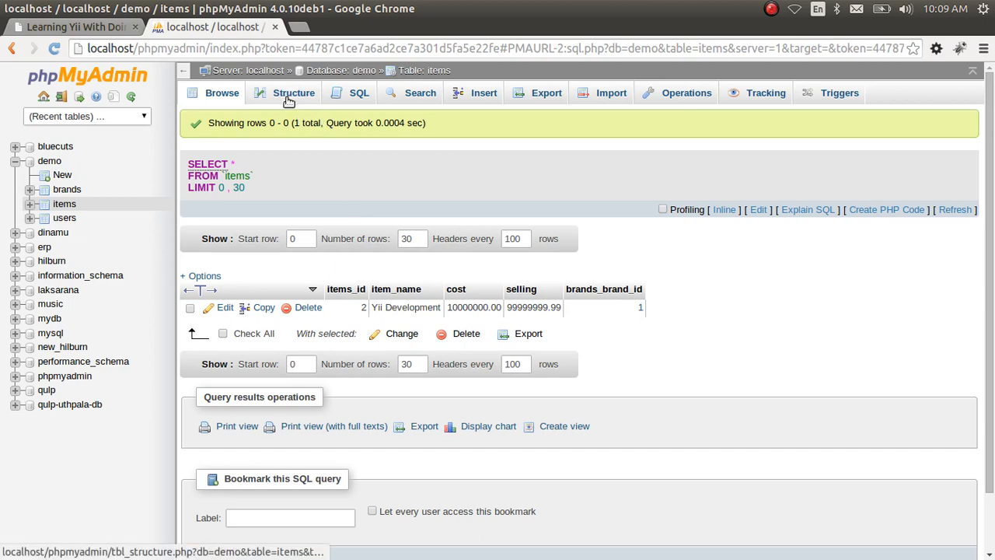
Step: Start adding one new column to items, placed after selling, from the Structure view
left_click(293, 93)
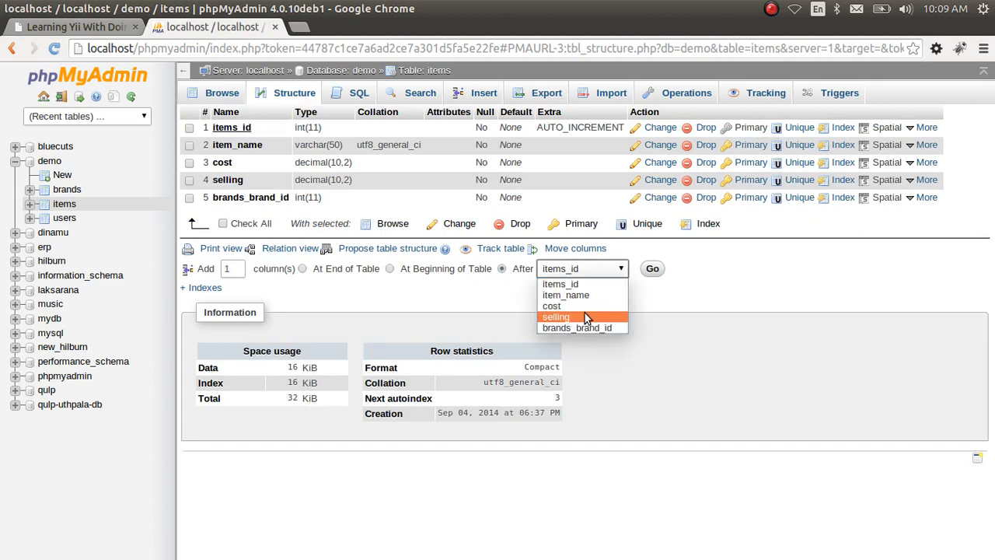
left_click(555, 317)
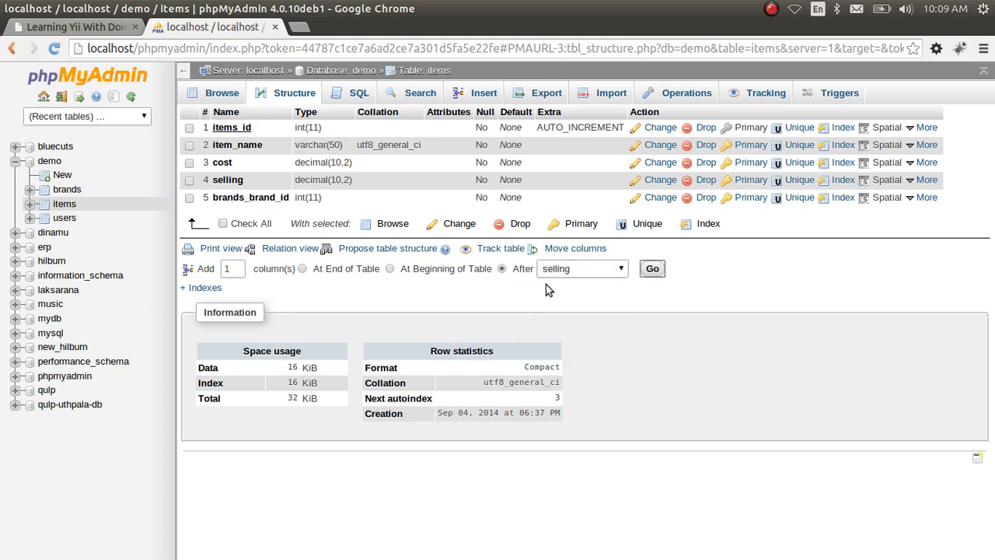
left_click(652, 267)
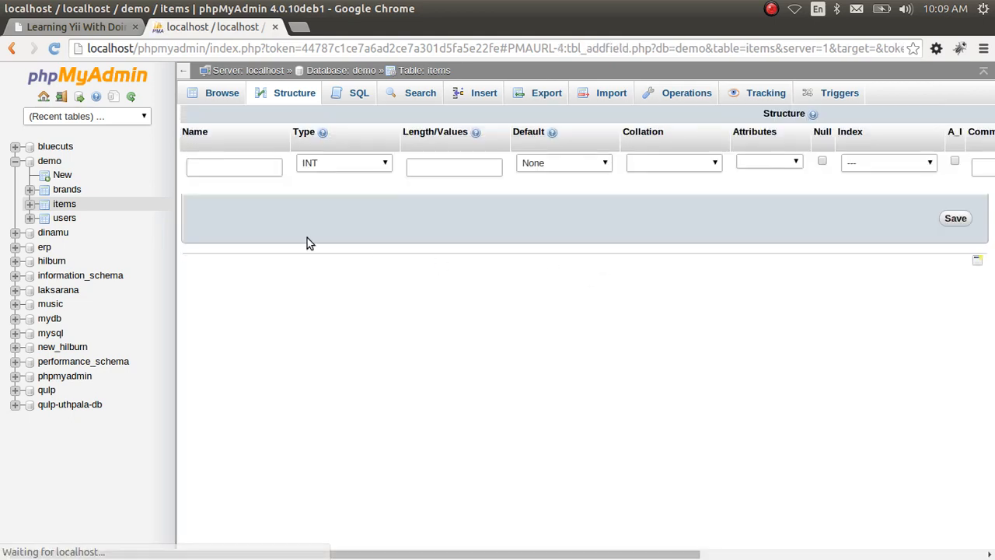
Step: Define the new column as created_date with type DATE and save it
type("dat")
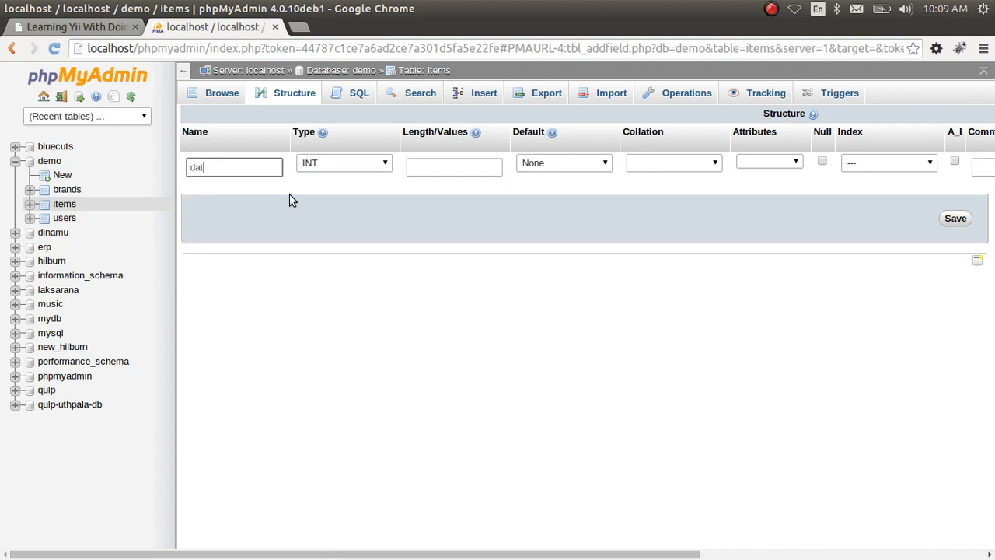
type("created")
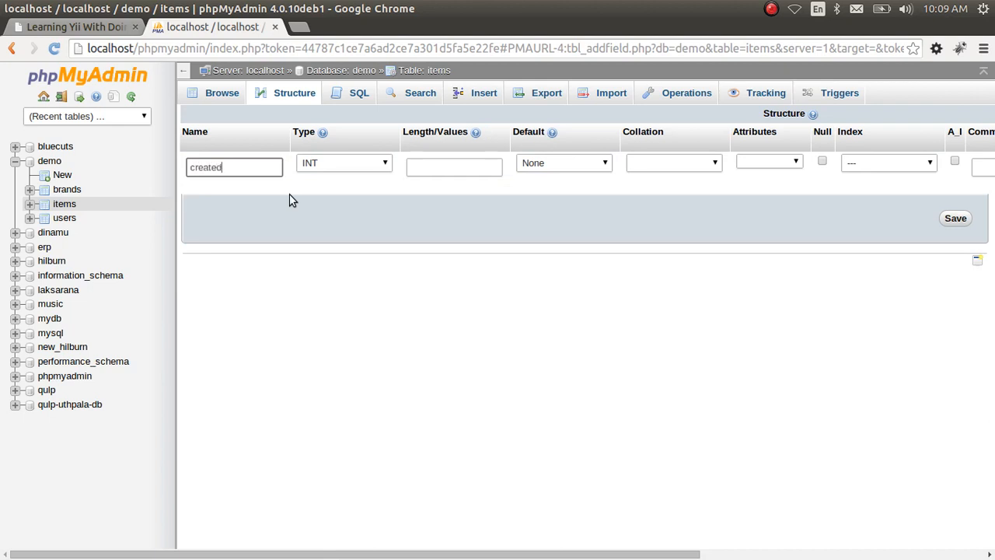
type("_date")
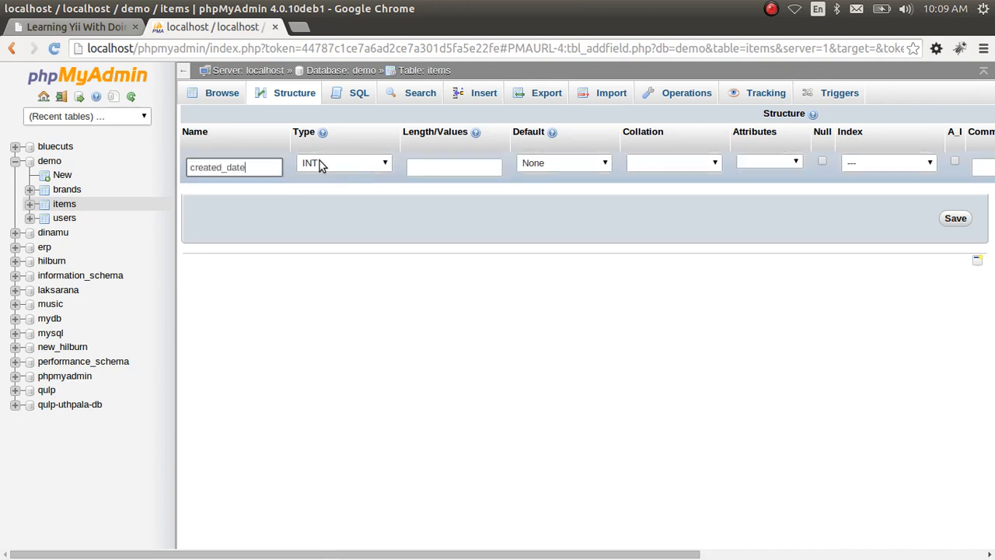
left_click(344, 163)
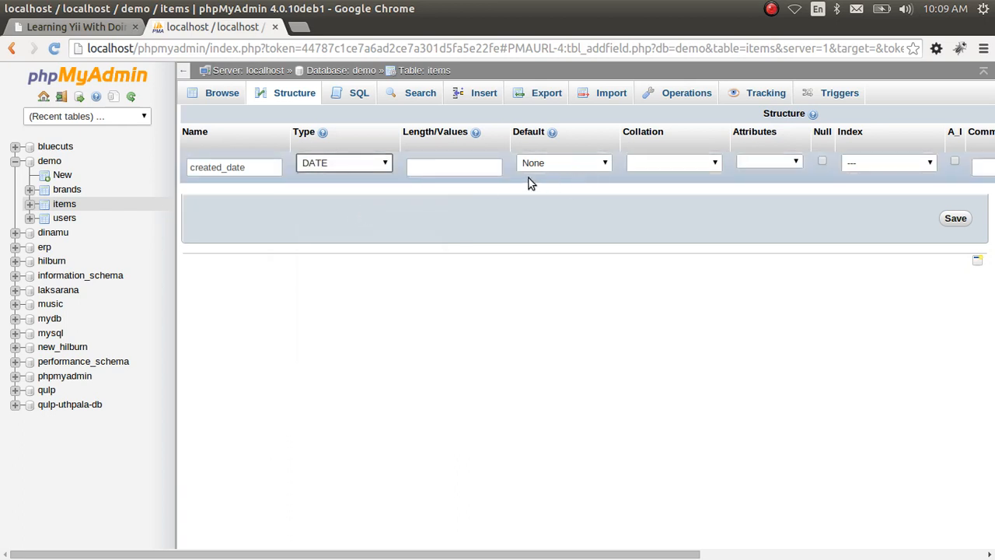
mouse_move(815, 190)
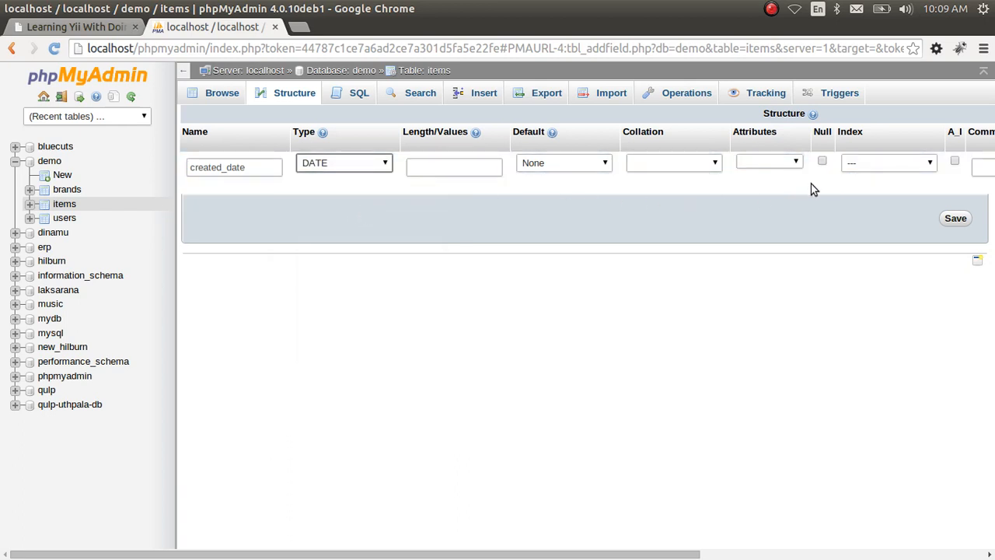
left_click(955, 218)
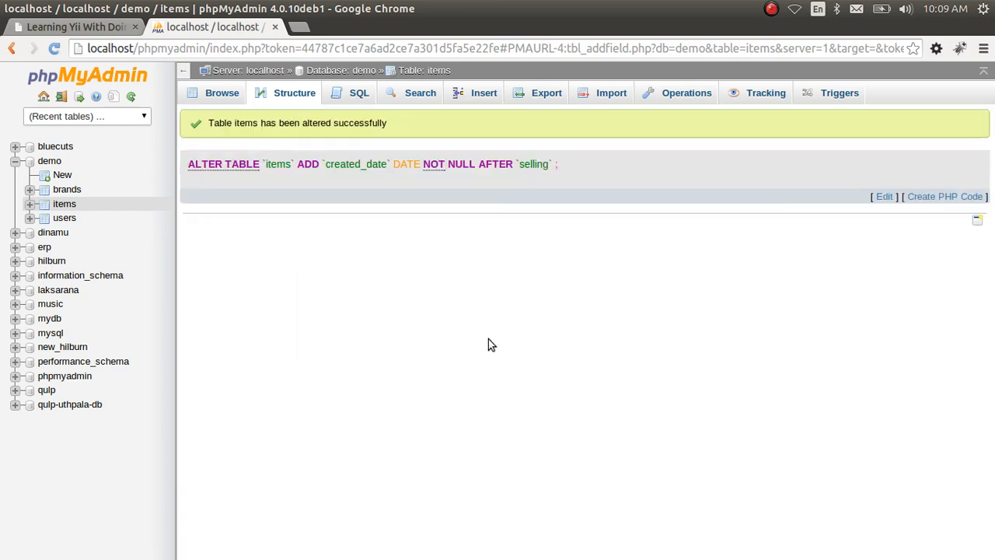
left_click(293, 93)
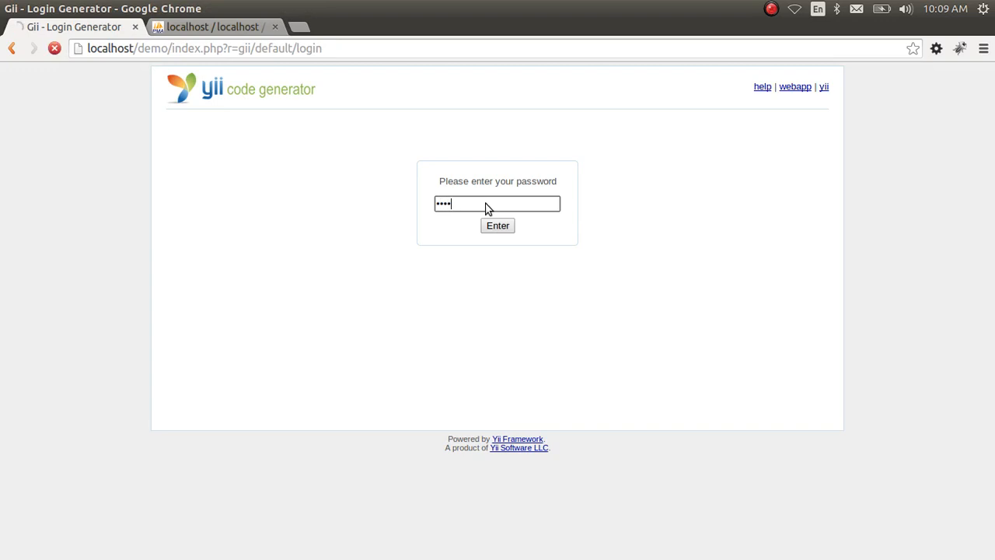
Step: Log in to Gii and preview the Items model regenerated from table items
left_click(497, 225)
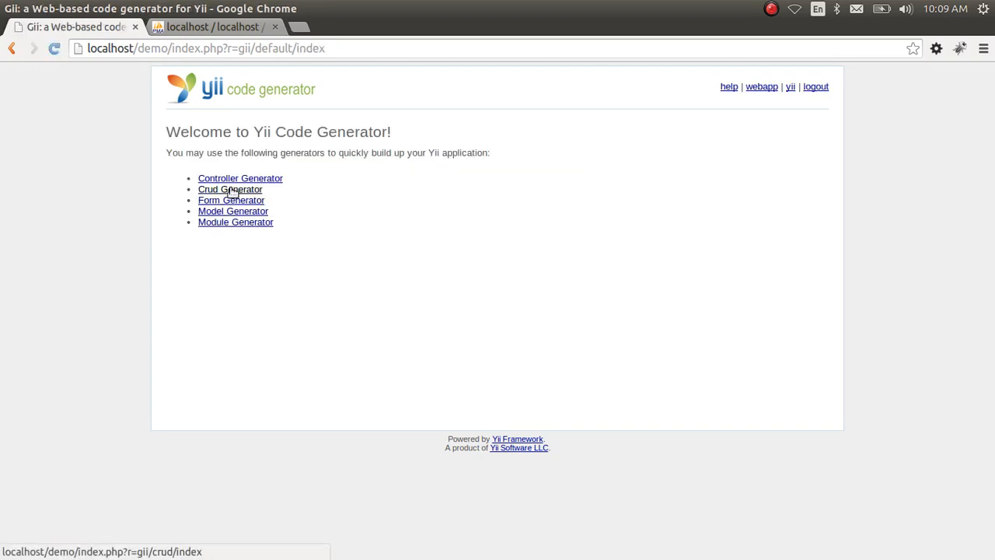
left_click(234, 212)
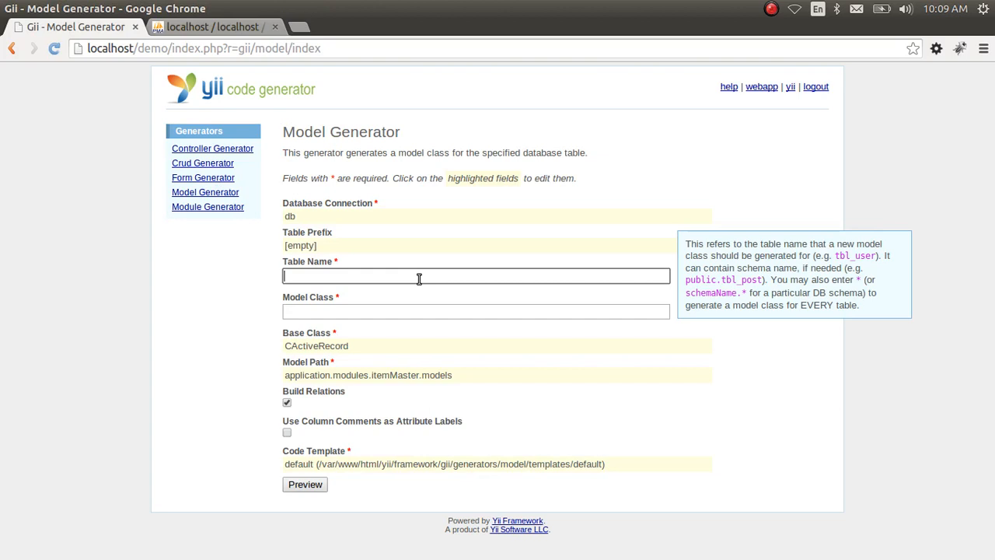
type("items")
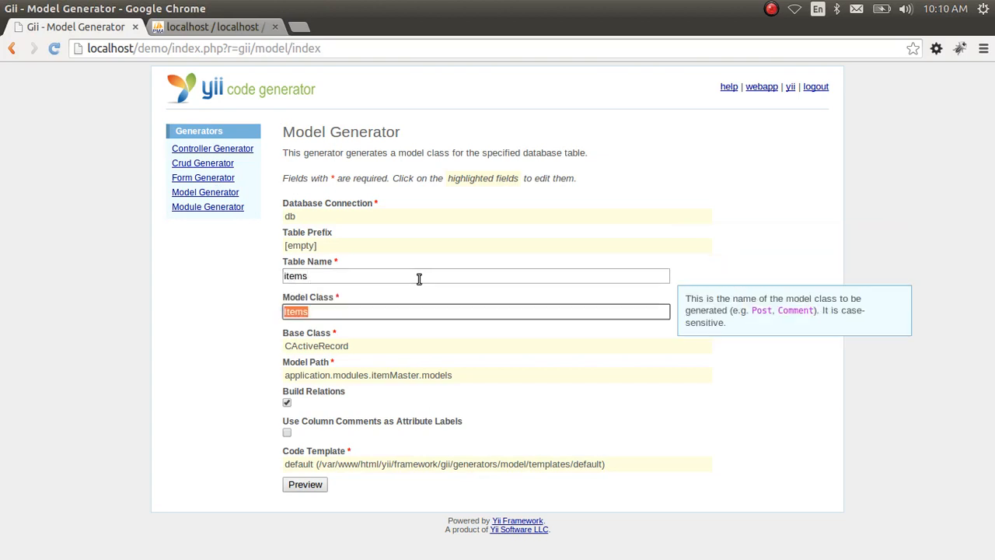
left_click(305, 485)
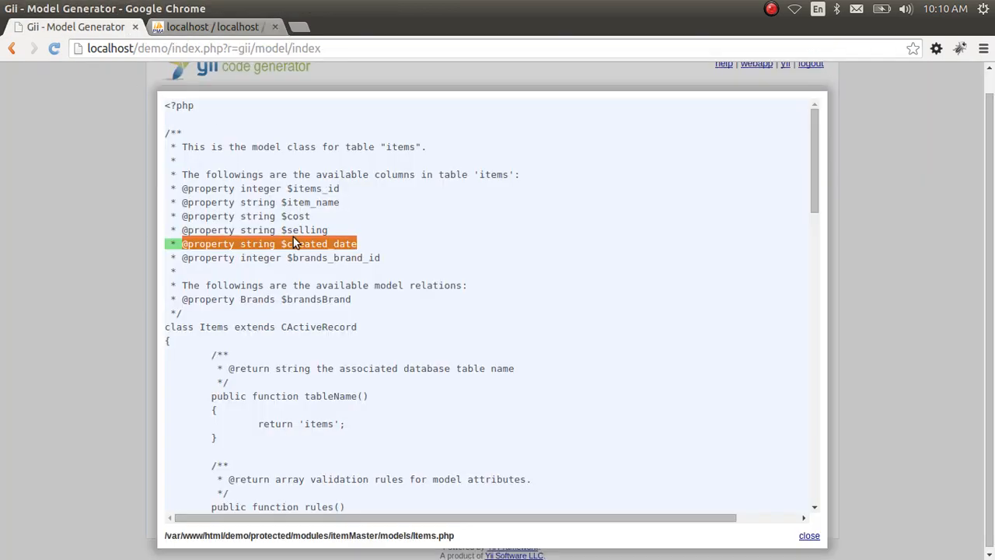
Step: Generate the updated Items model, overwriting Items.php so it includes created_date
scroll("down", 3)
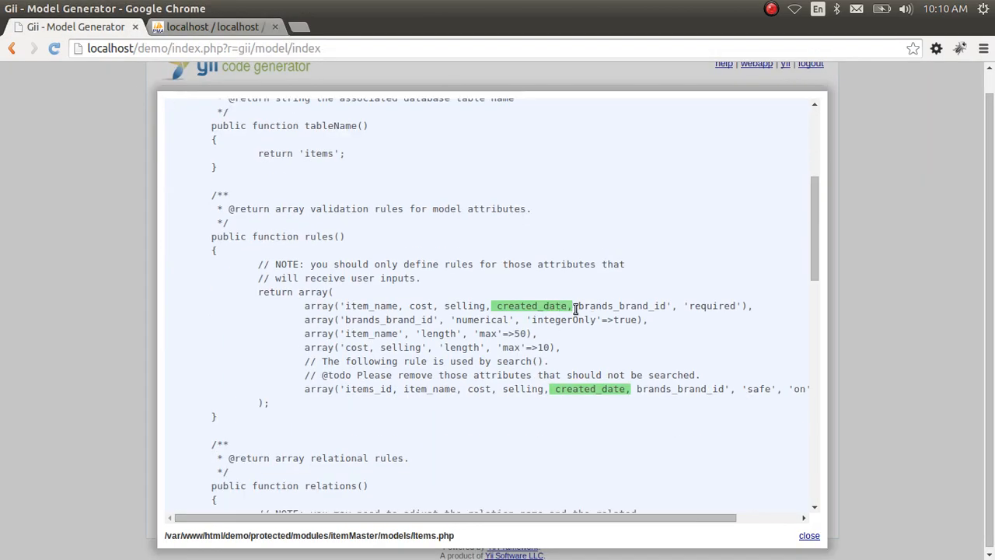
scroll("down", 3)
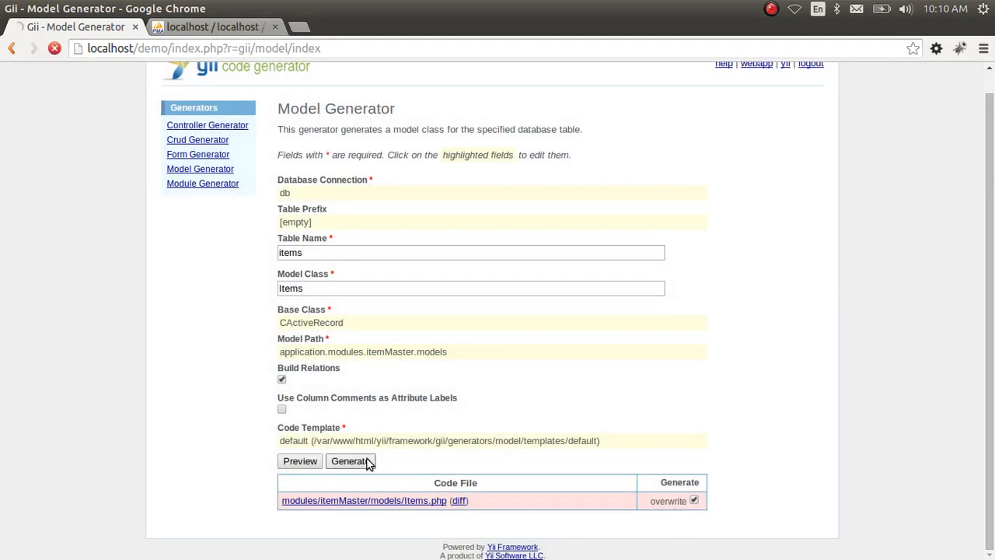
left_click(348, 460)
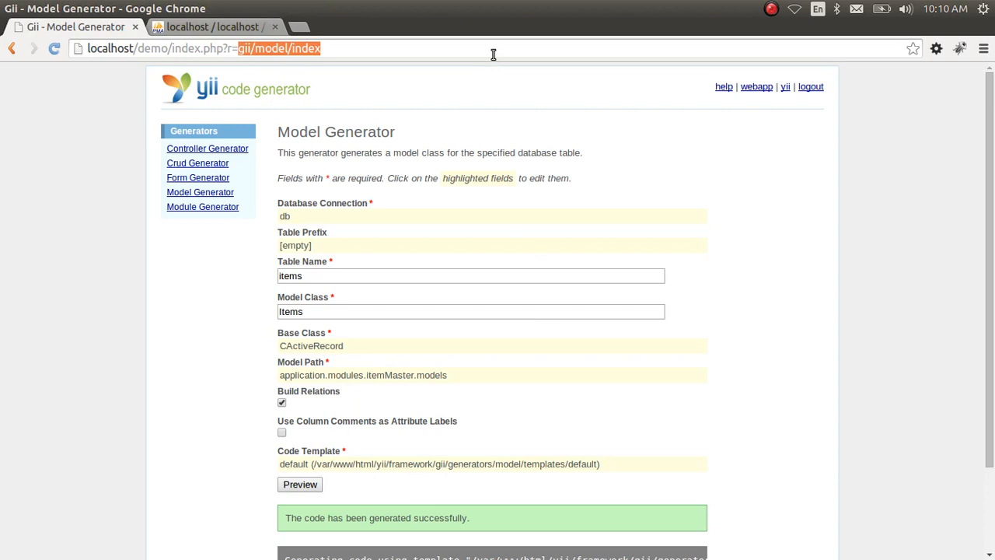
type("itemMaster")
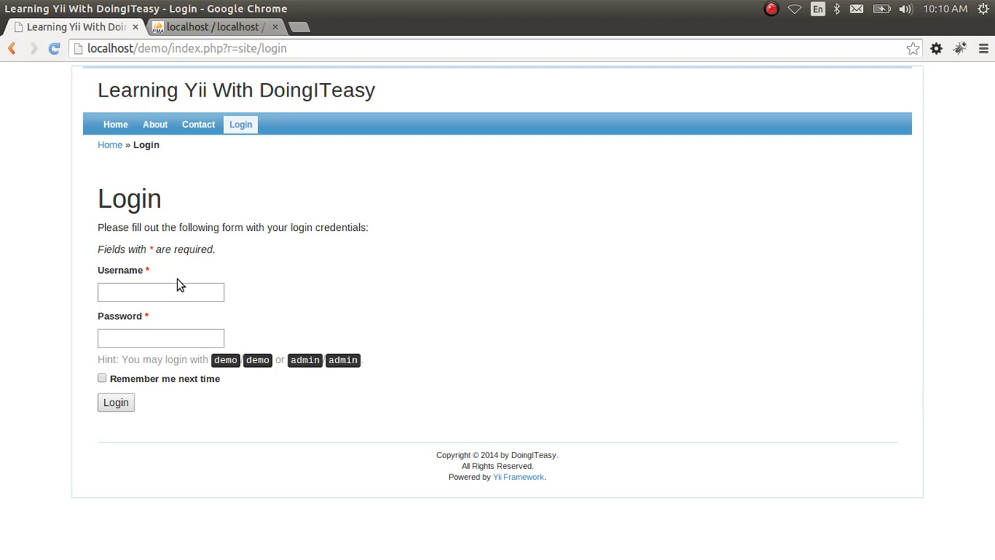
Step: Log in as admin and review the Create Items form, keeping DoingITeasy as the brand
type("admin")
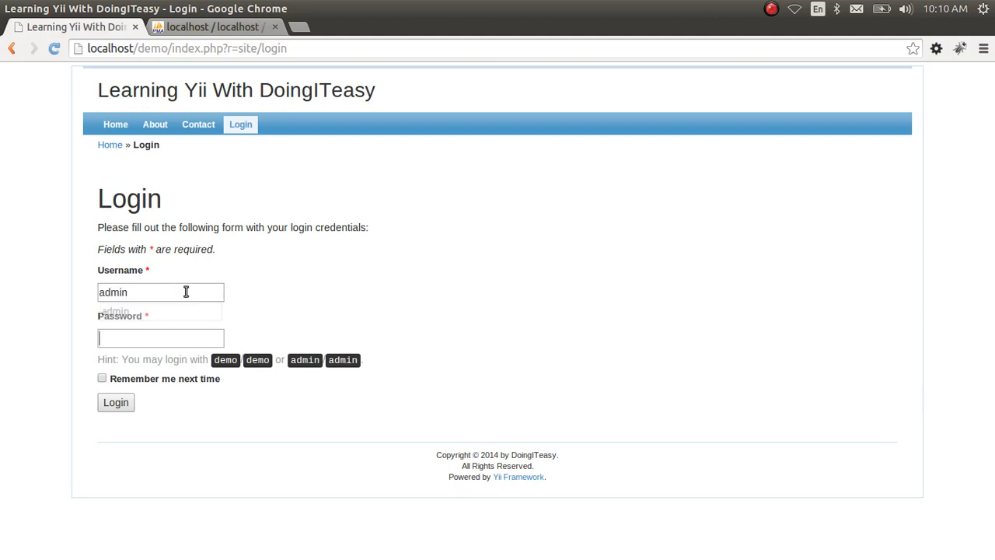
left_click(115, 401)
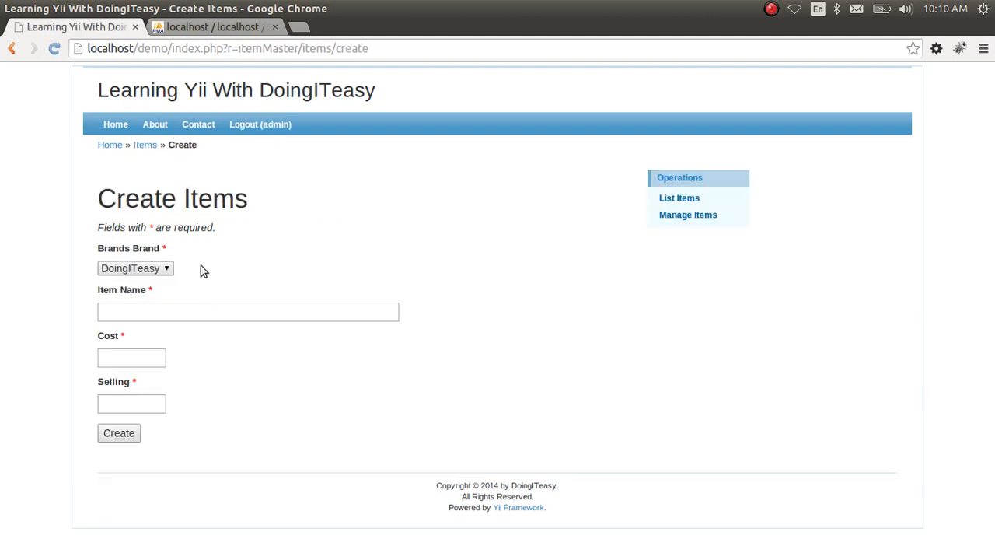
left_click(134, 268)
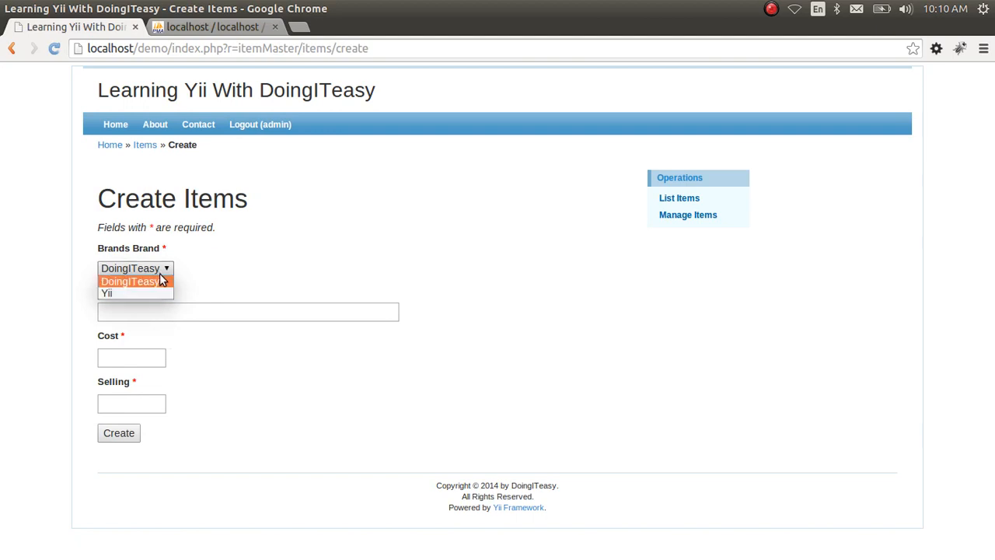
left_click(130, 280)
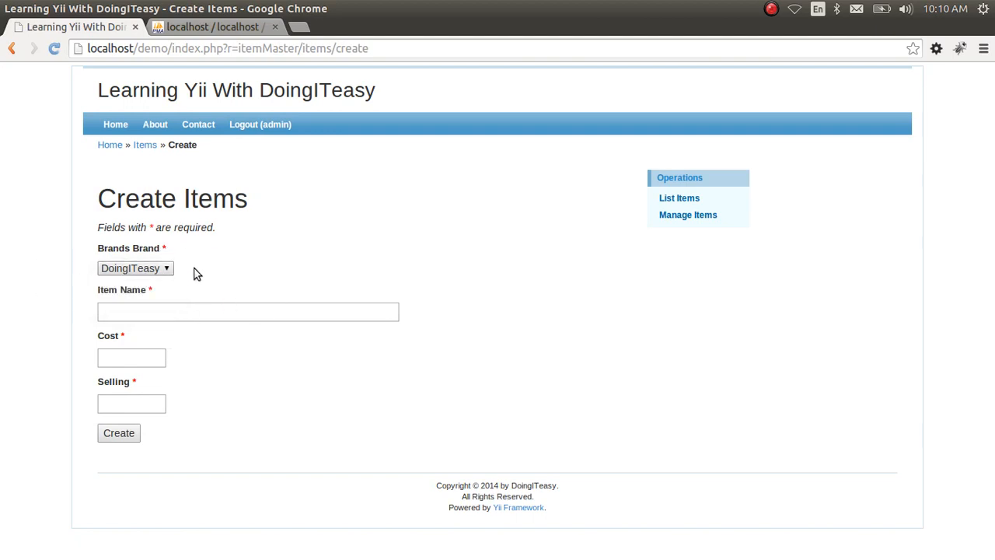
mouse_move(184, 280)
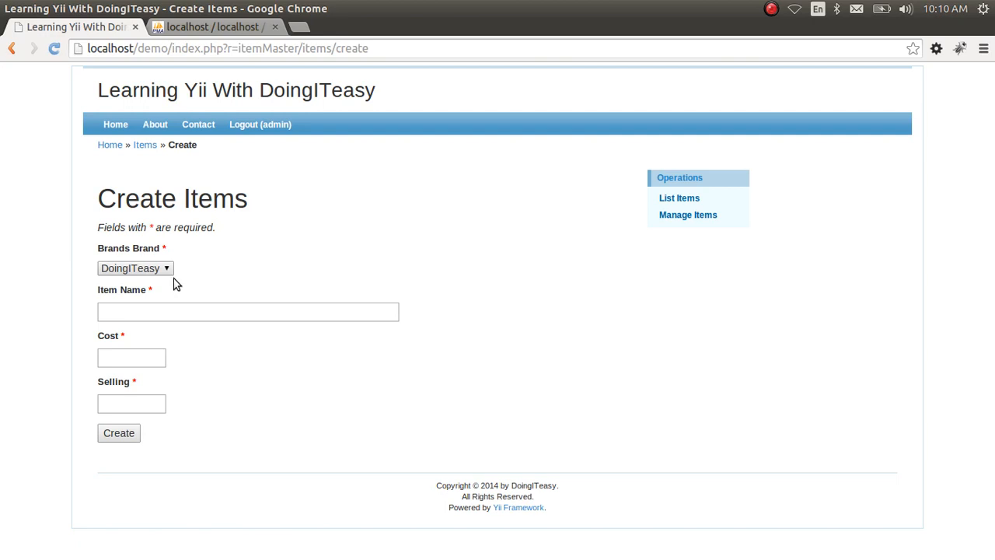
mouse_move(3, 218)
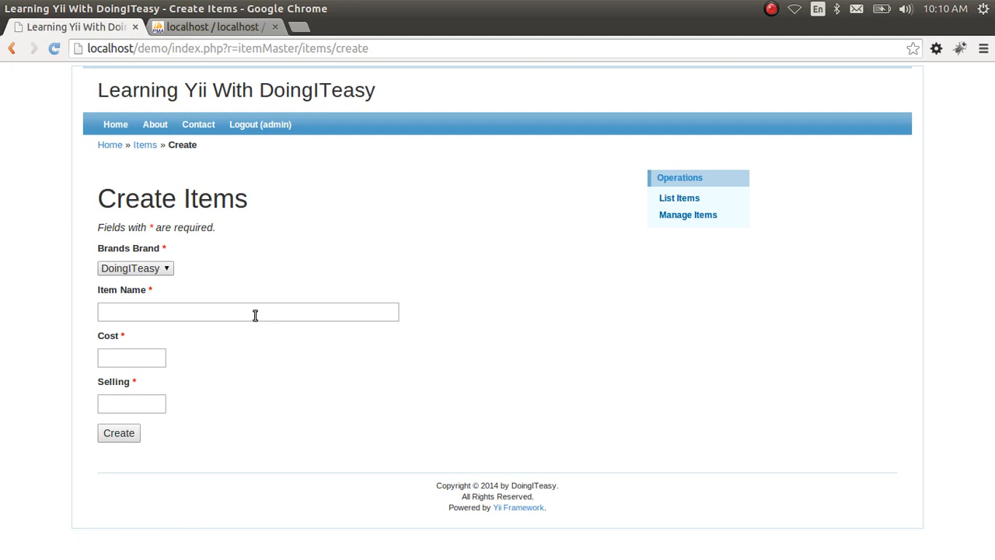
mouse_move(233, 293)
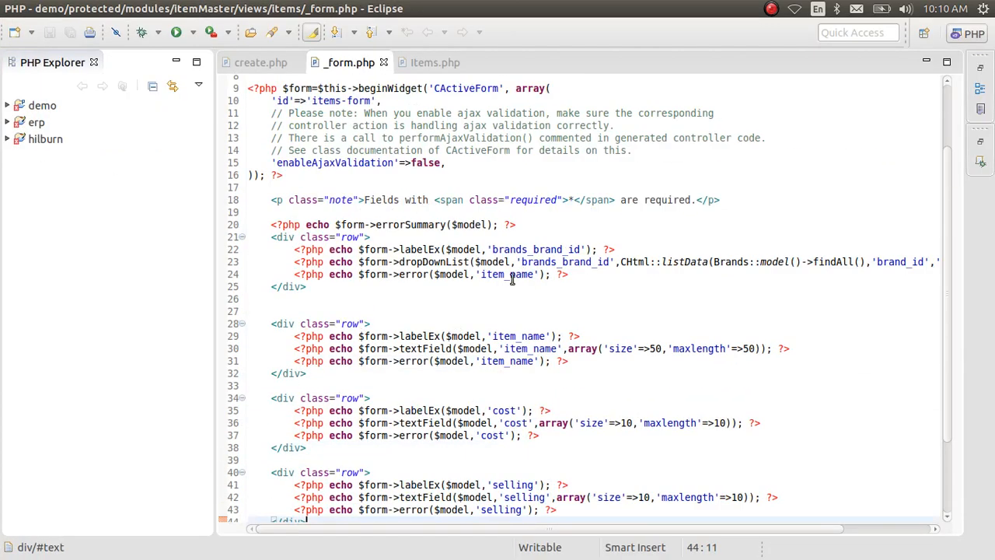
Step: Paste a copy of the item_name div row above the original in _form.php
scroll("down", 3)
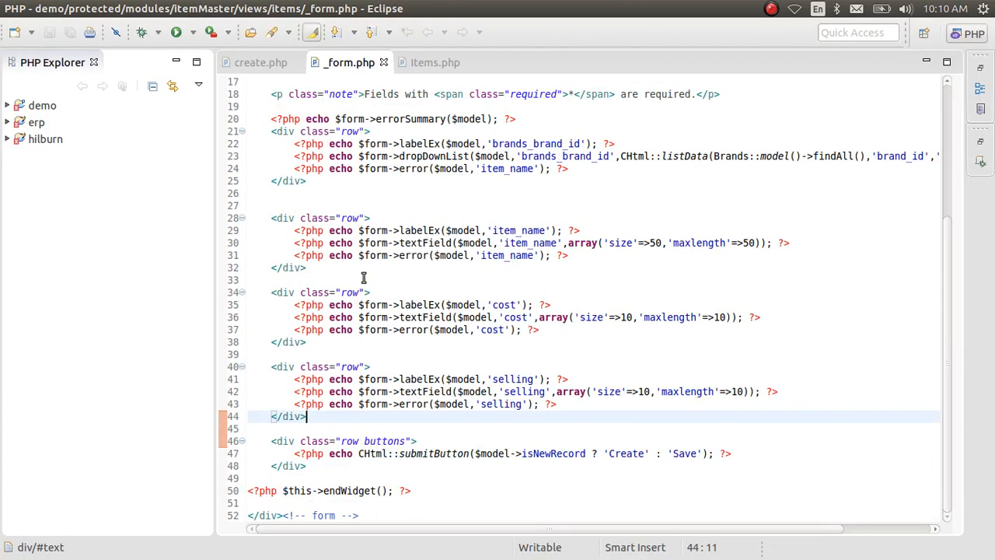
scroll("up", 3)
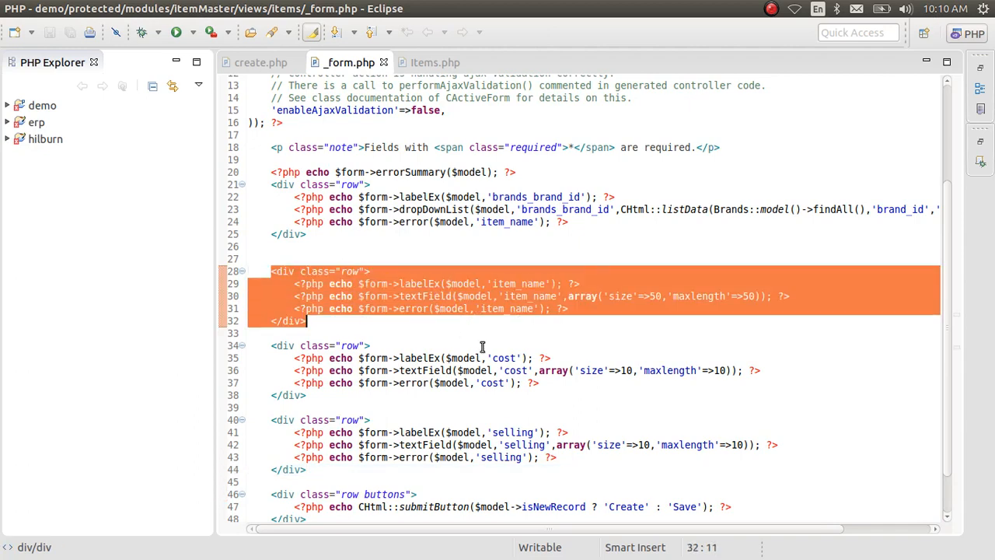
left_click(272, 246)
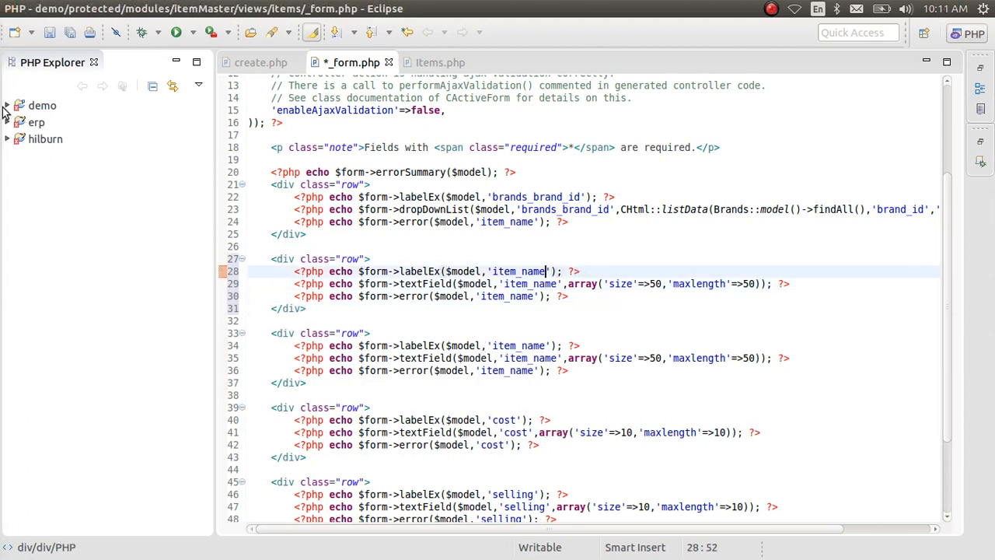
Step: Open Items.php from demo > protected > modules > itemMaster > models
right_click(42, 106)
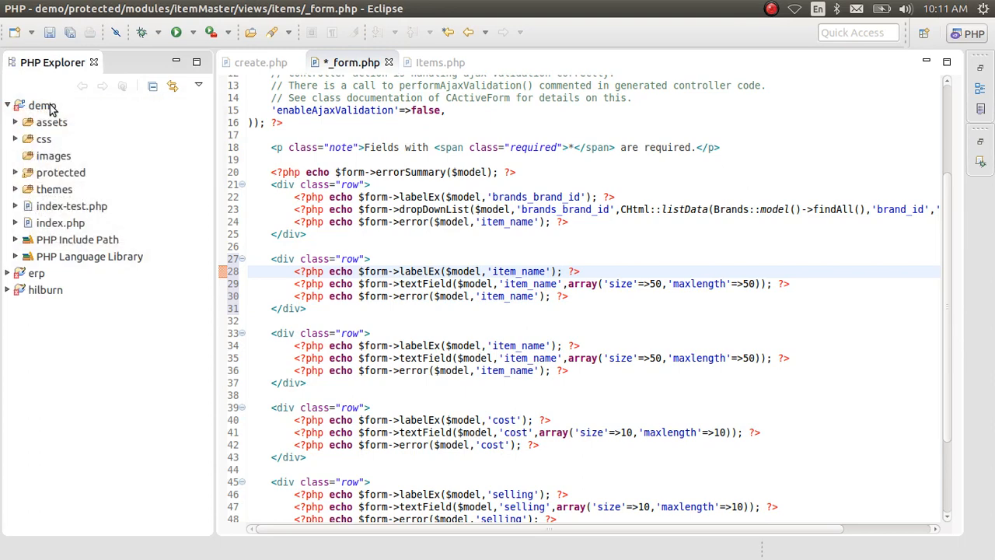
right_click(42, 106)
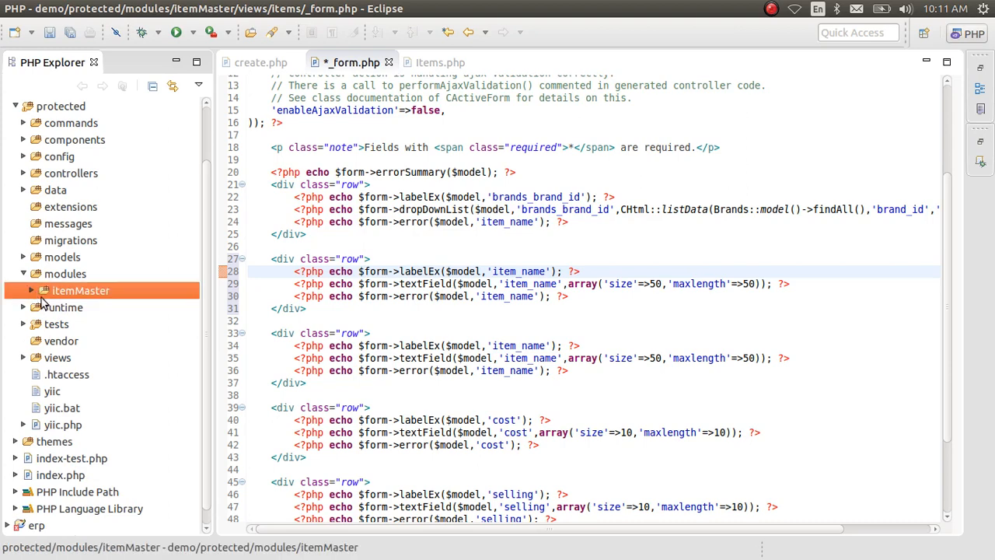
left_click(44, 290)
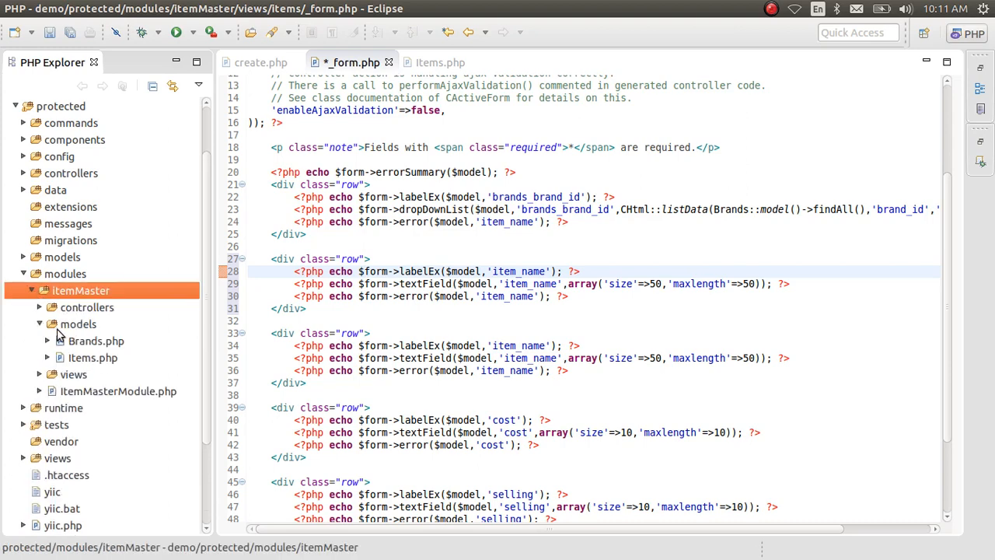
double_click(94, 356)
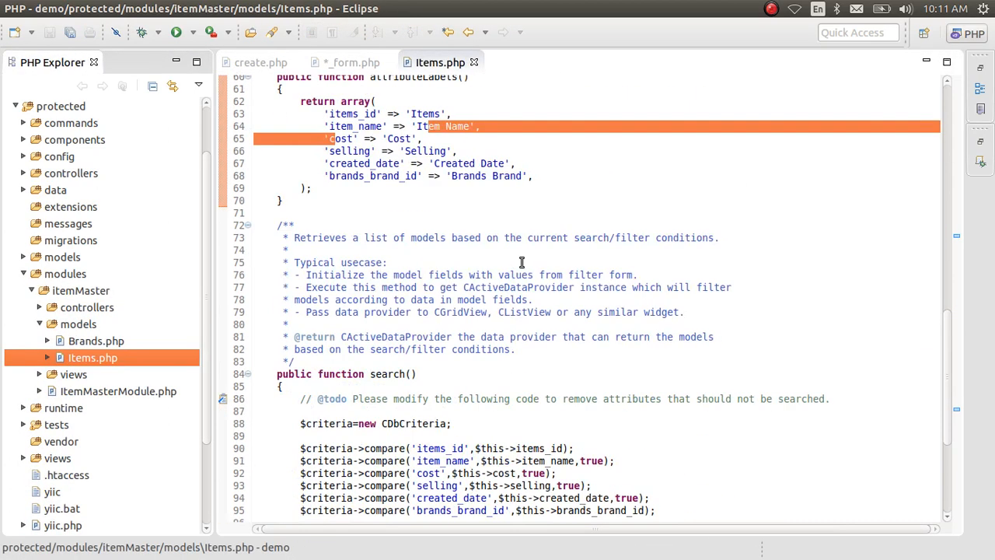
Step: Locate created_date among the required attributes in the model's rules()
scroll("up", 3)
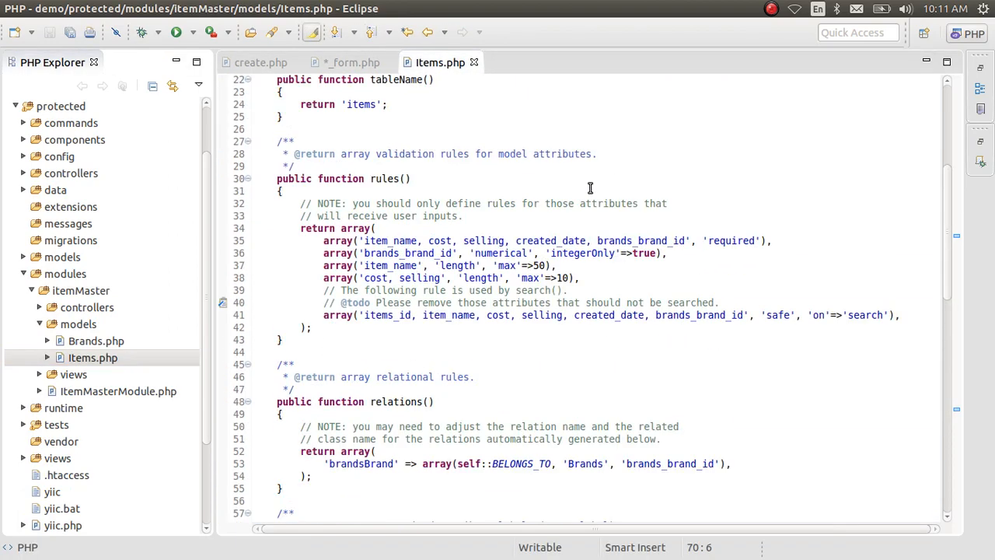
scroll("down", 3)
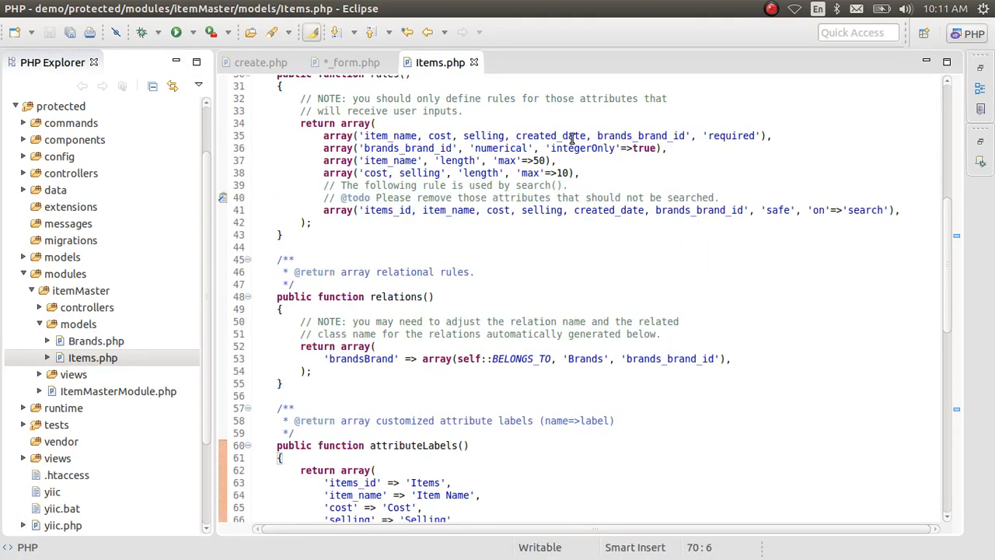
double_click(550, 136)
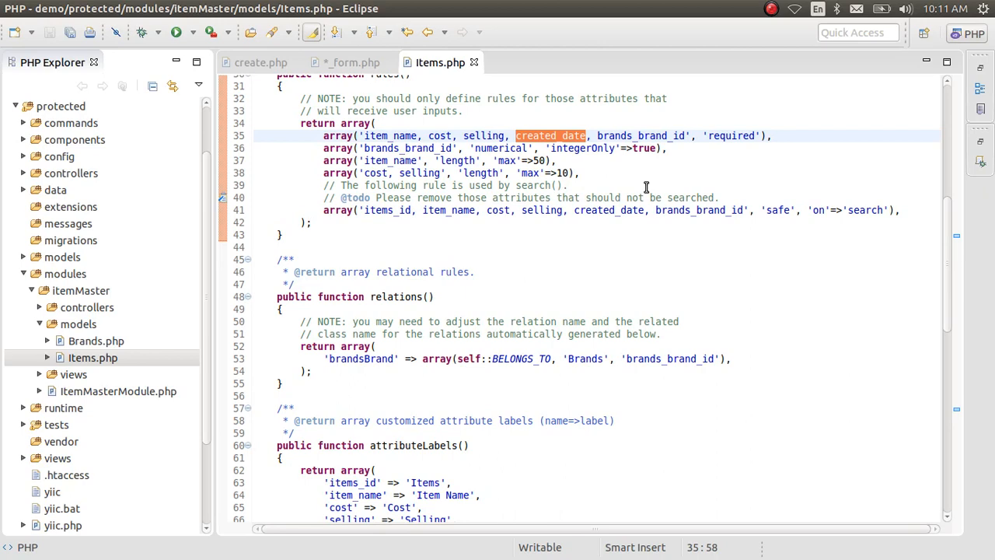
Step: Change the copied row's labelEx and error lines from item_name to created_date
left_click(351, 63)
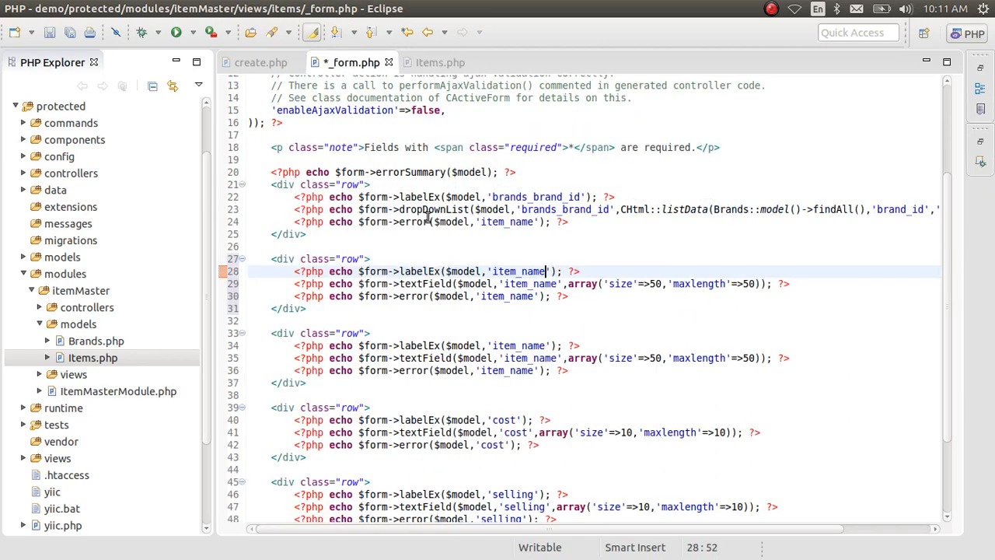
type("created_date")
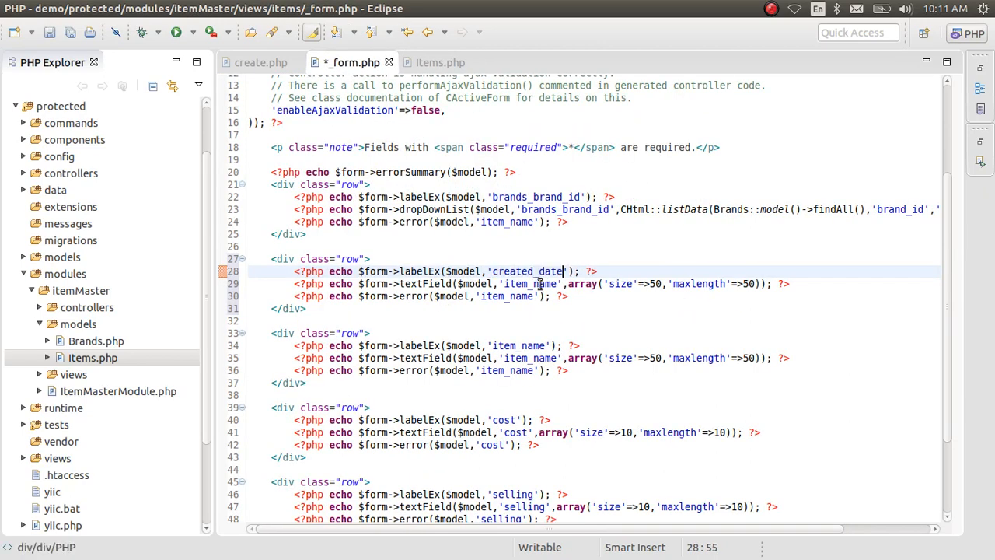
double_click(505, 295)
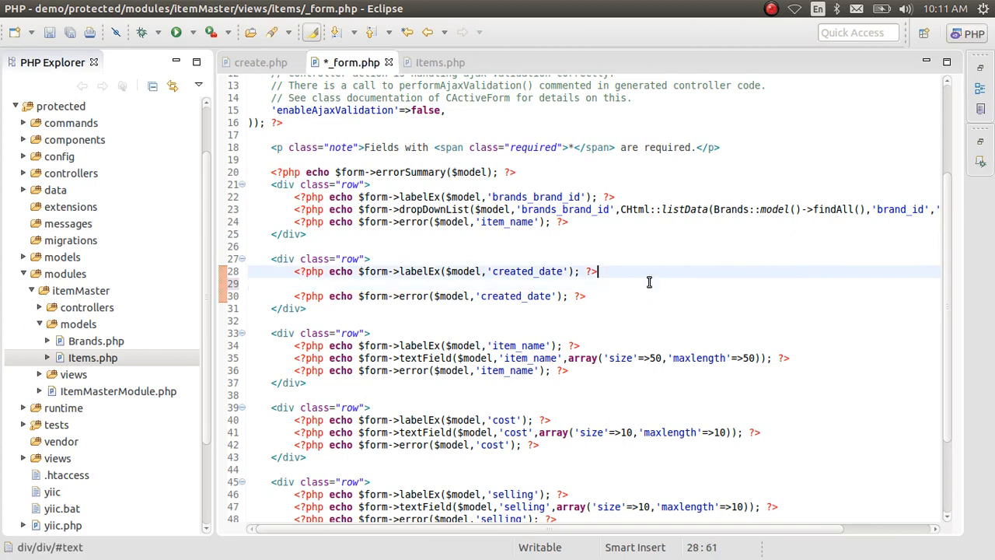
mouse_move(392, 370)
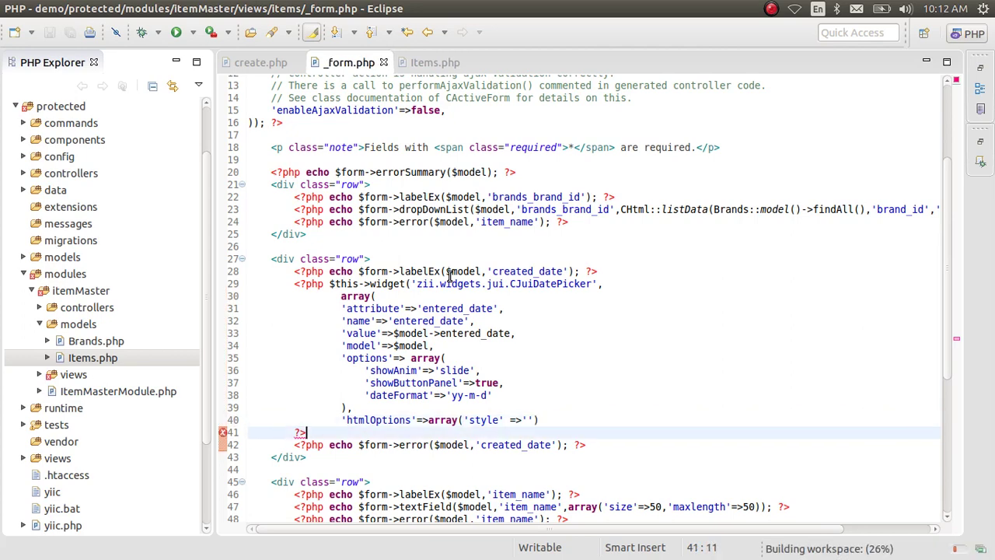
mouse_move(326, 354)
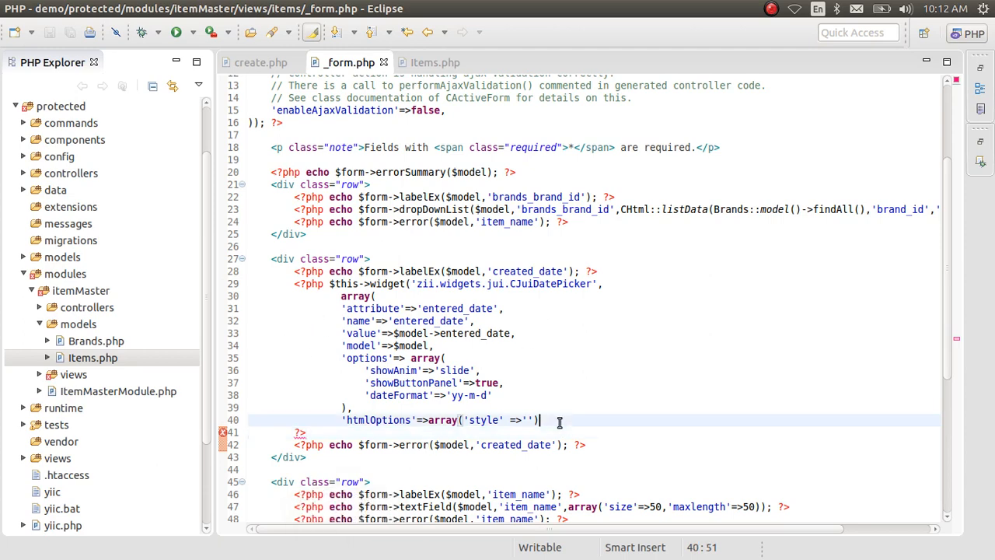
Step: Join the labelEx and widget into one PHP block with a comma, then save the form file
type(",")
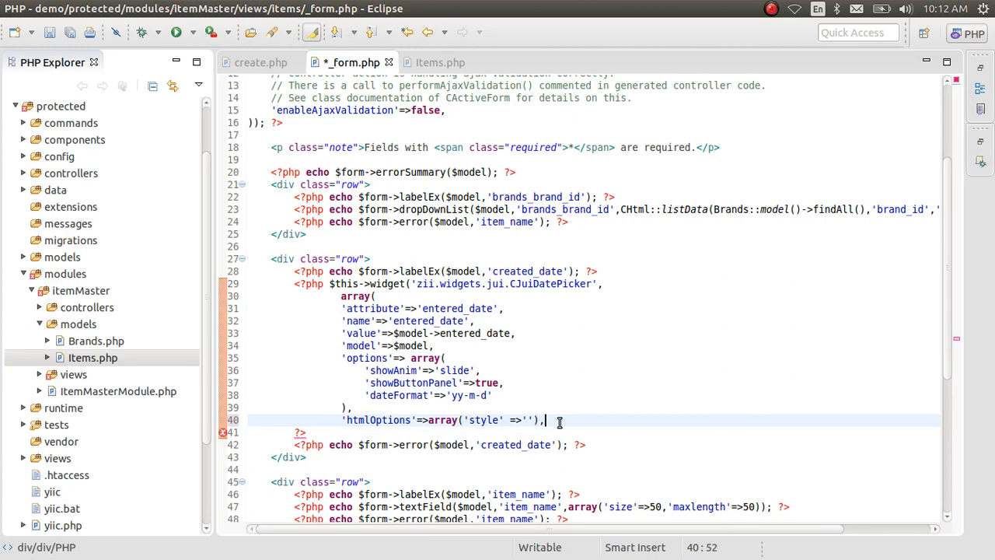
key("Return")
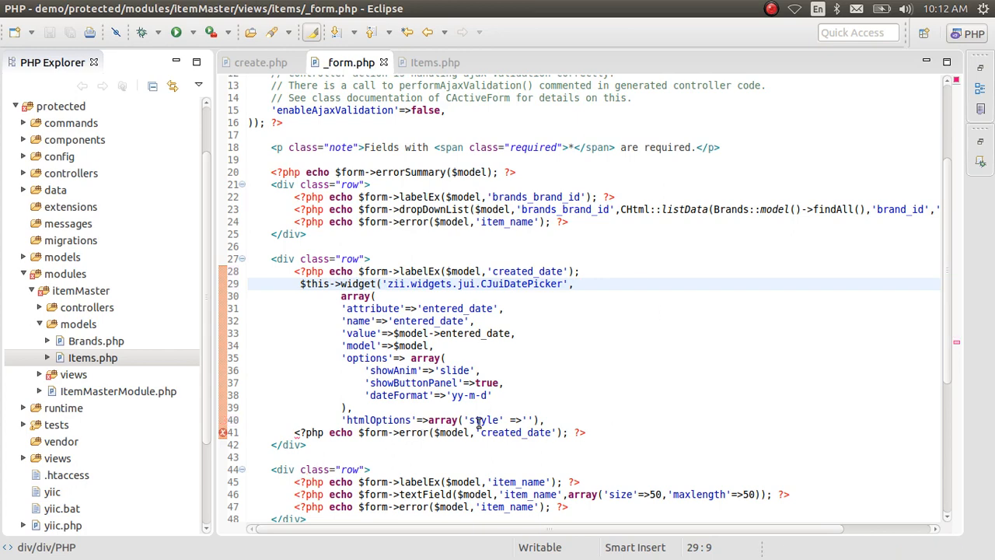
scroll("down", 3)
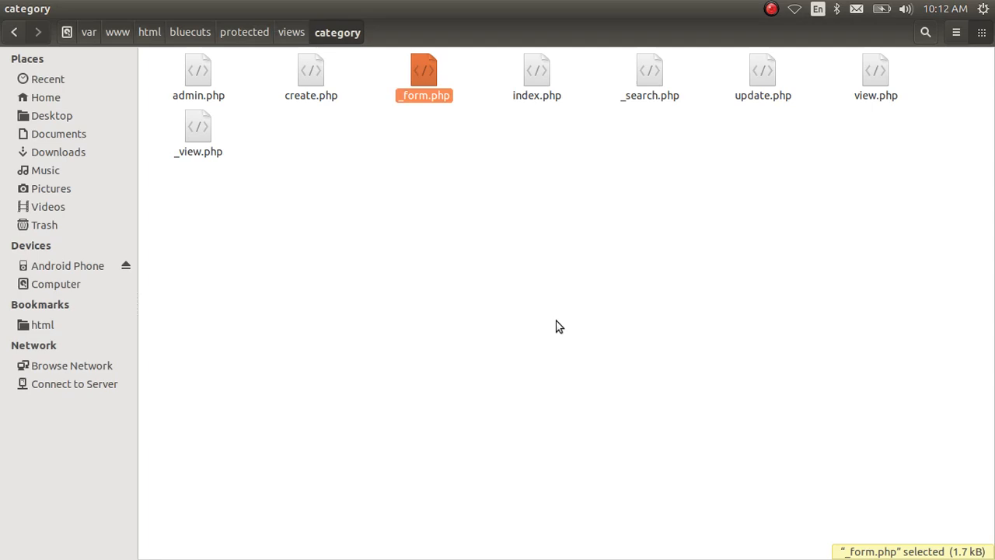
double_click(423, 70)
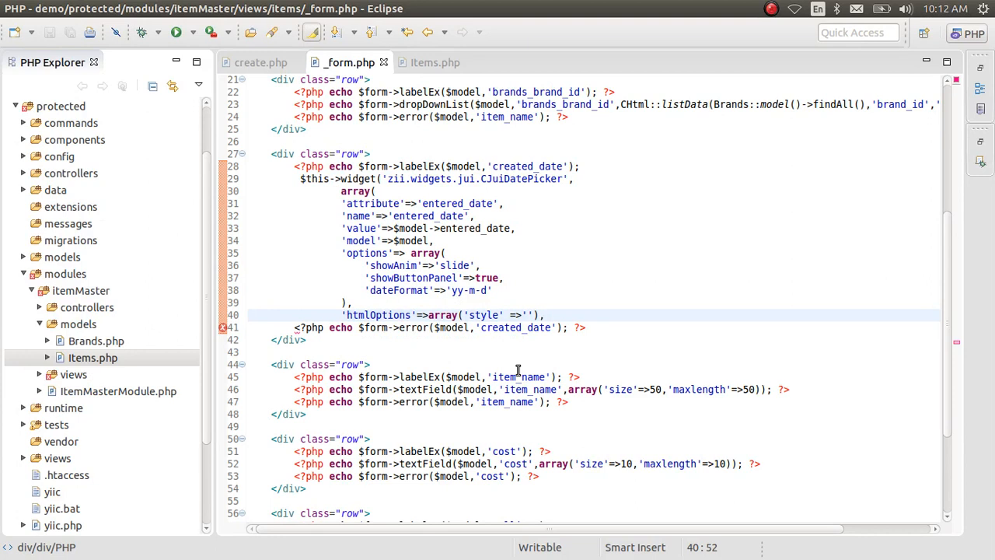
Step: Close the widget array and set its 'value' to $model->created_date
type(",)")
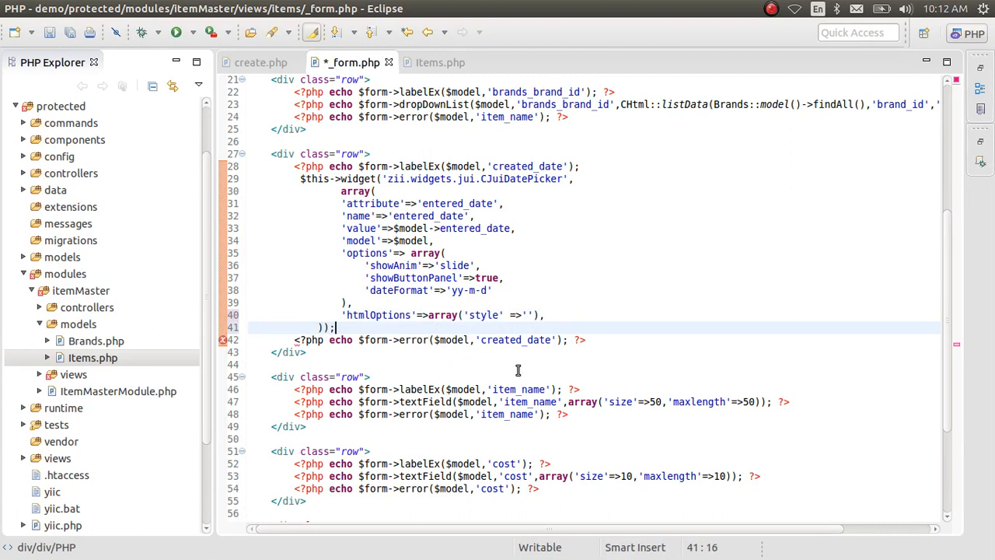
type("?>")
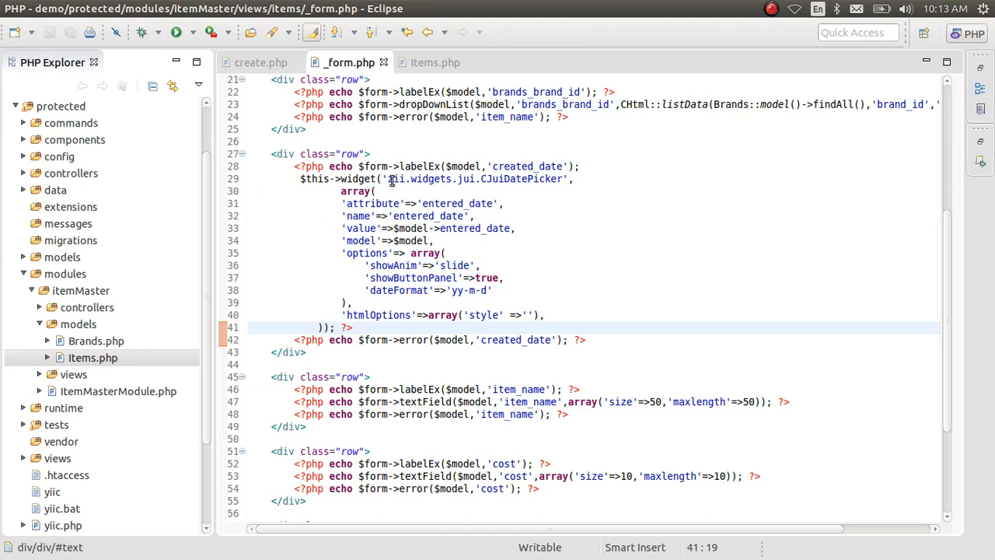
left_click(473, 179)
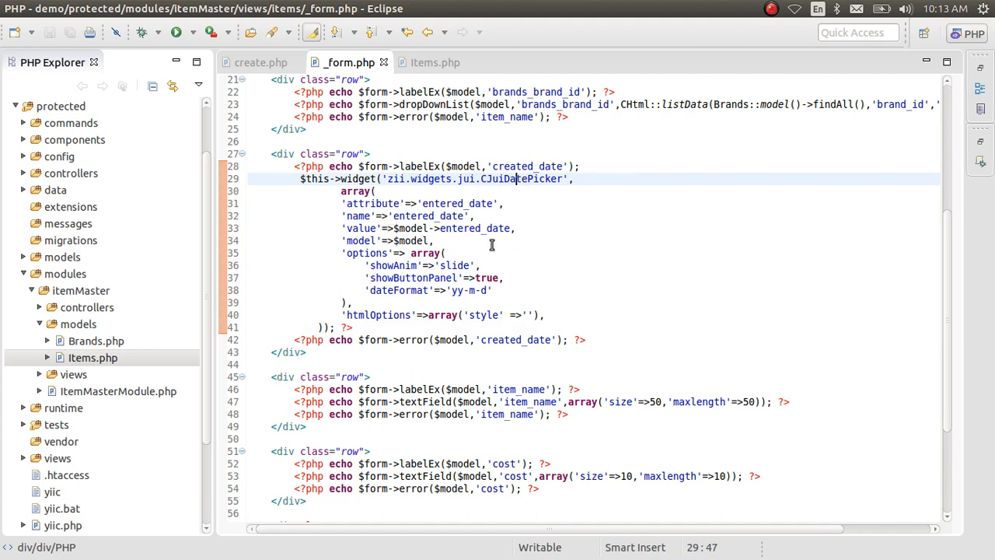
double_click(527, 167)
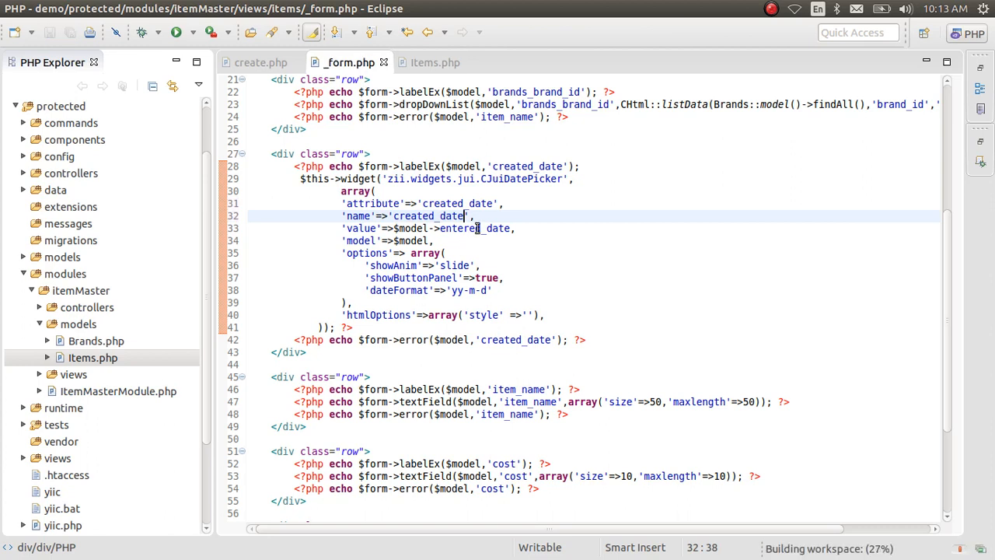
left_click(517, 227)
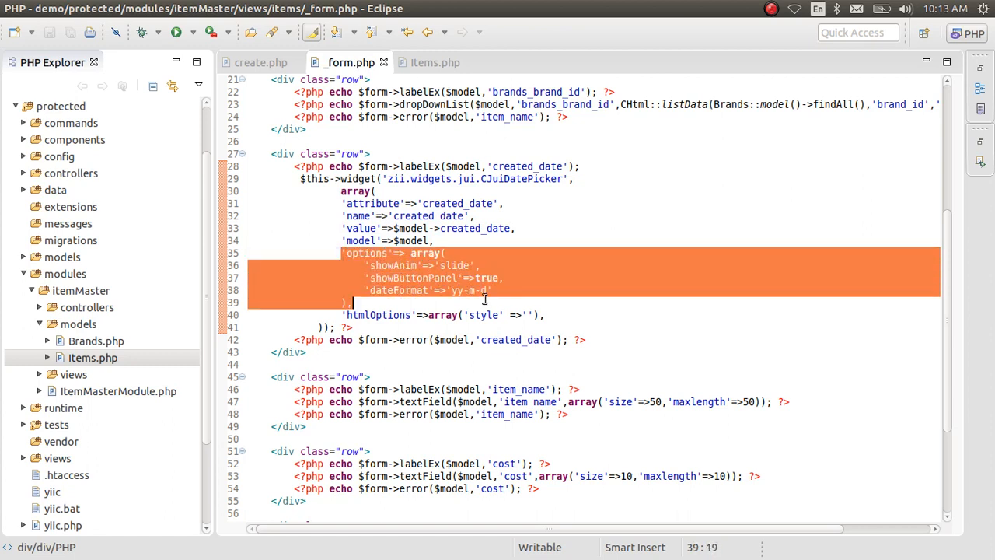
Step: Review the widget options: slide showAnim, showButtonPanel and yy-m-d dateFormat
left_click(472, 290)
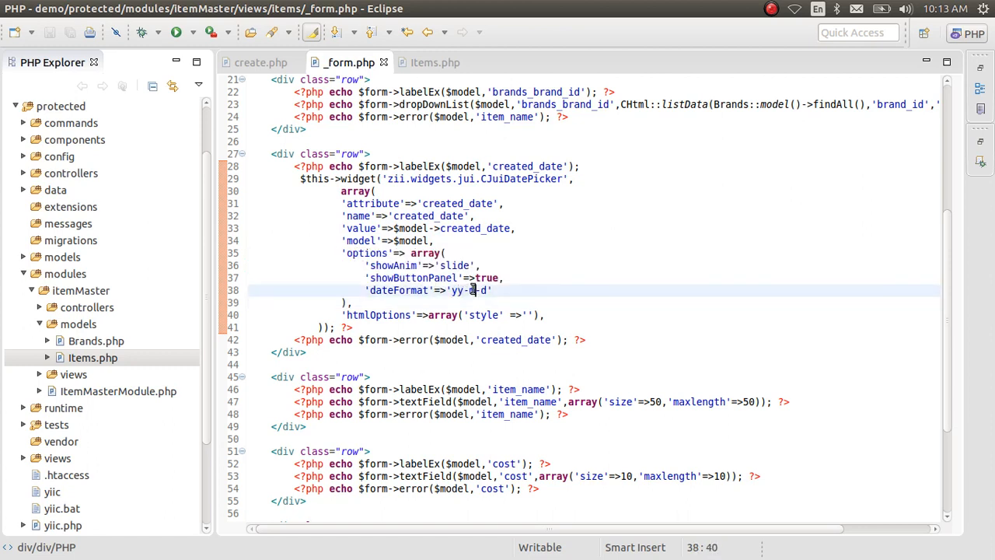
left_click(539, 277)
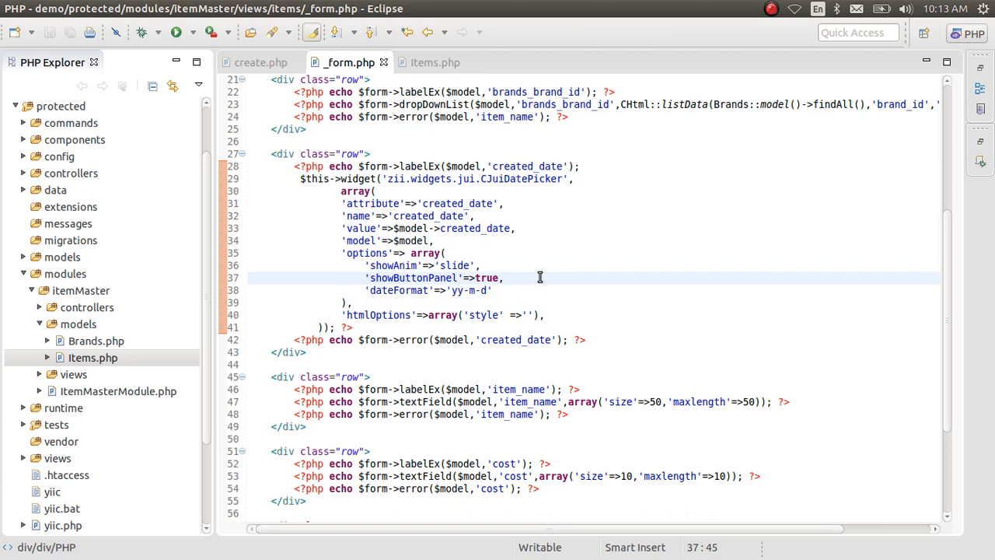
left_click(466, 264)
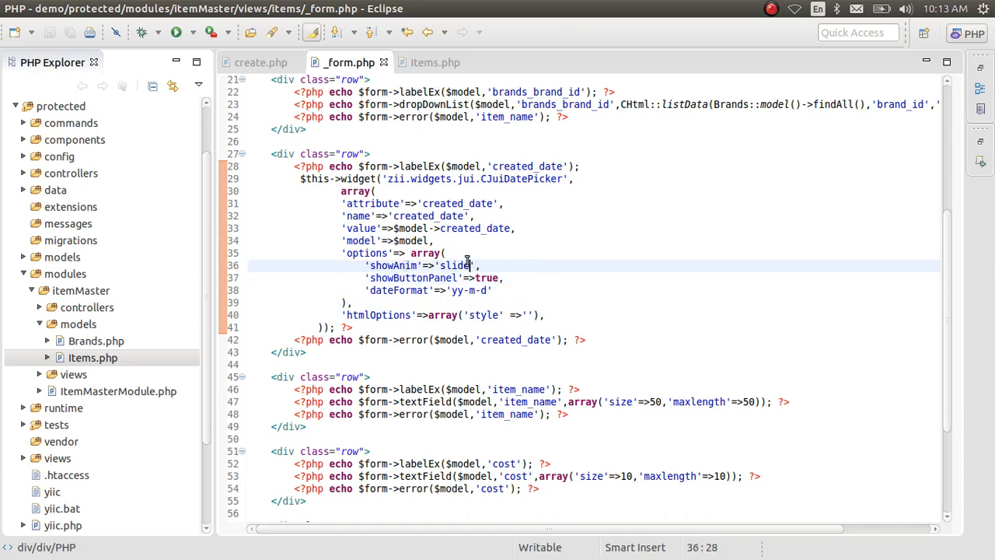
double_click(457, 265)
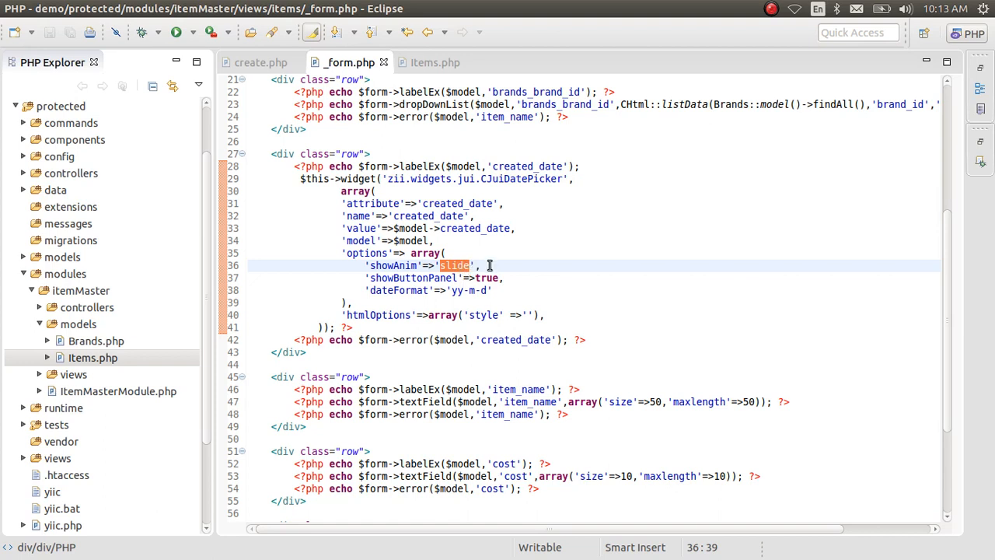
left_click(448, 252)
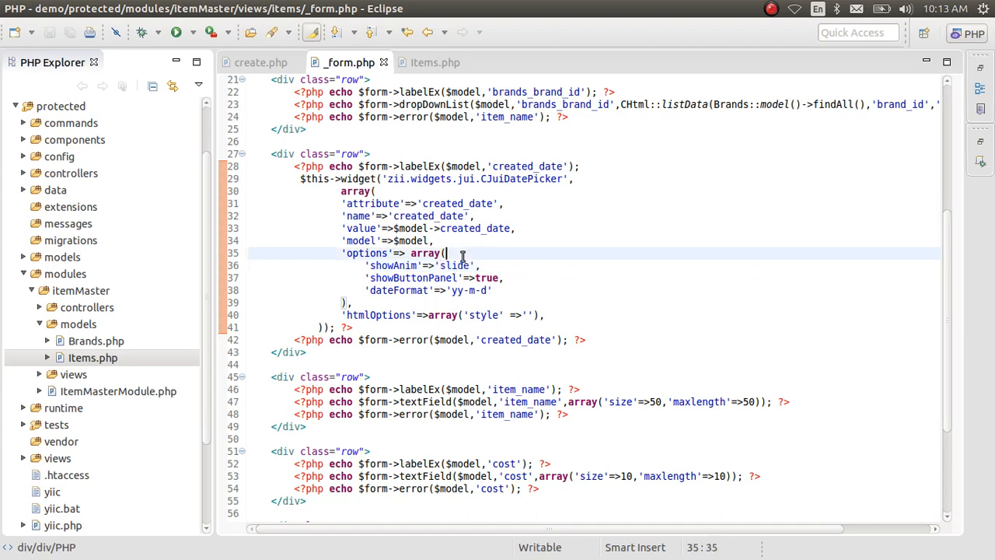
left_click(442, 239)
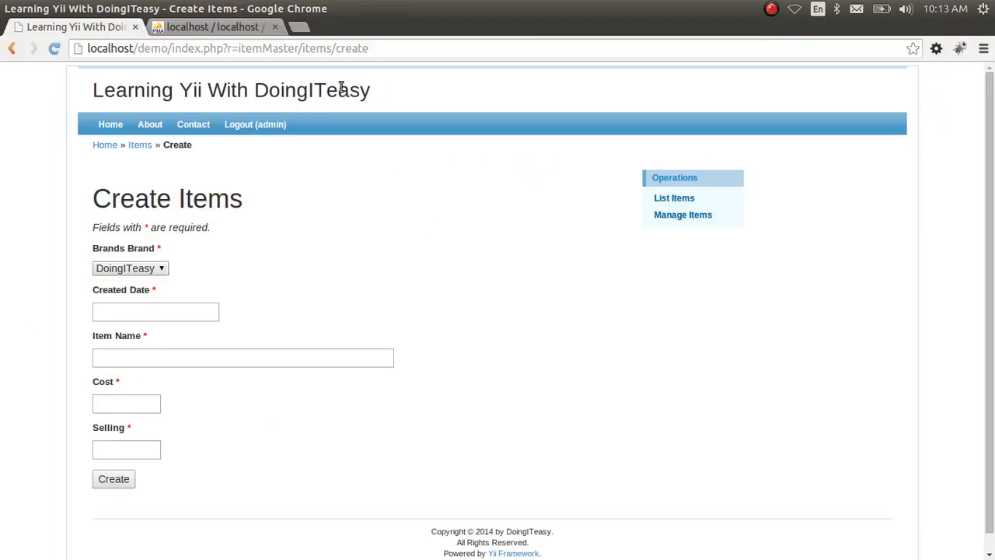
Step: Pick 10 September 2014 as the Created Date from the new date picker
left_click(156, 310)
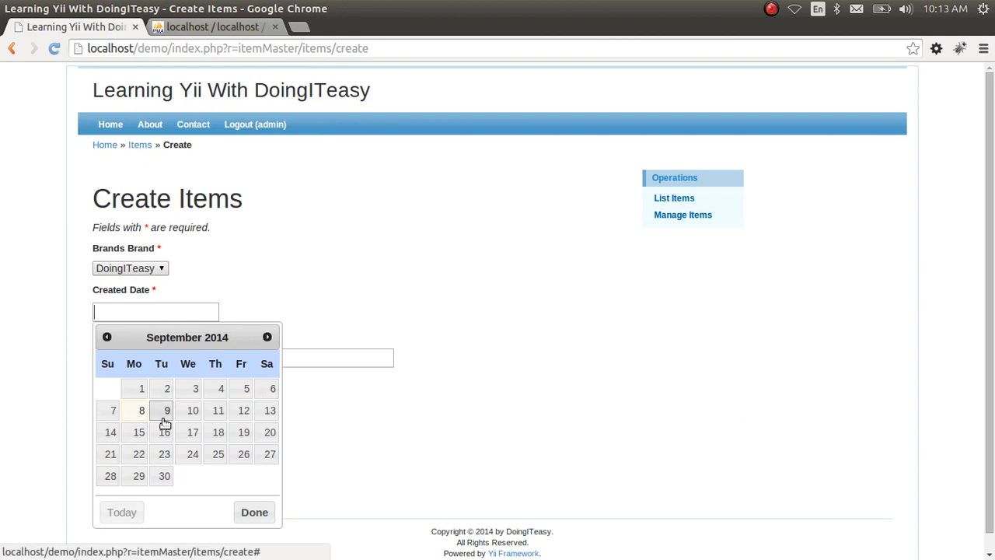
mouse_move(171, 448)
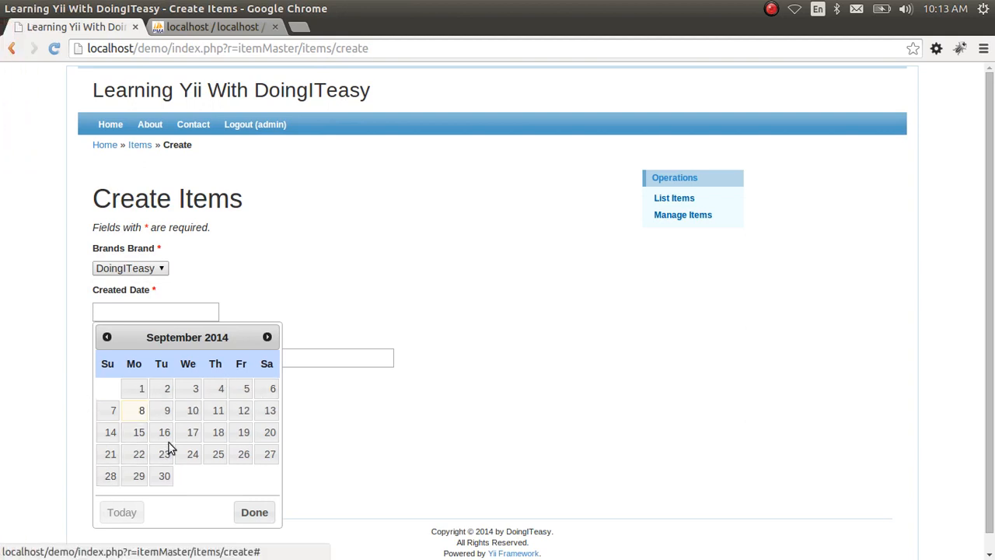
left_click(193, 411)
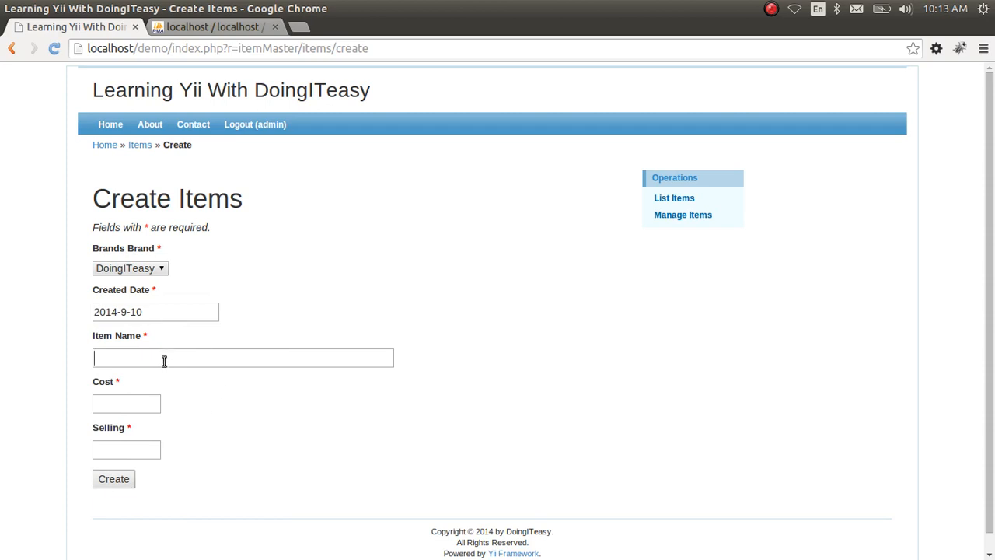
Step: Enter item name 'another product', cost 123123 and selling, then create item #3
left_click(242, 358)
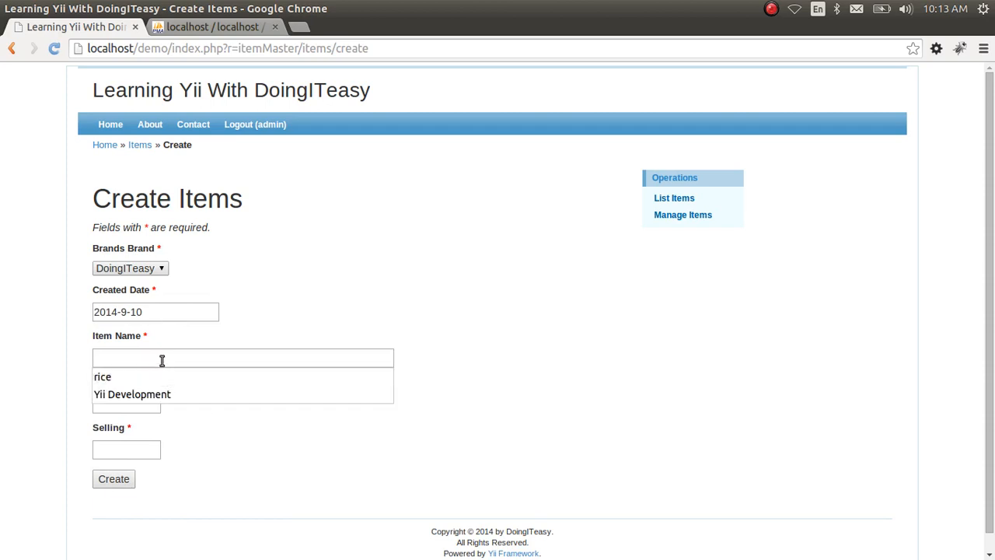
type("another pro")
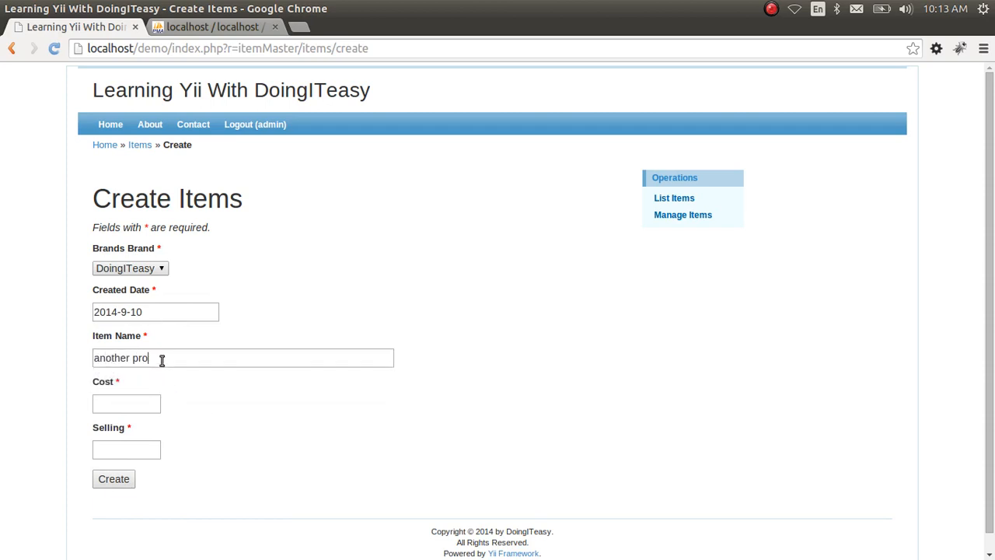
type("duct")
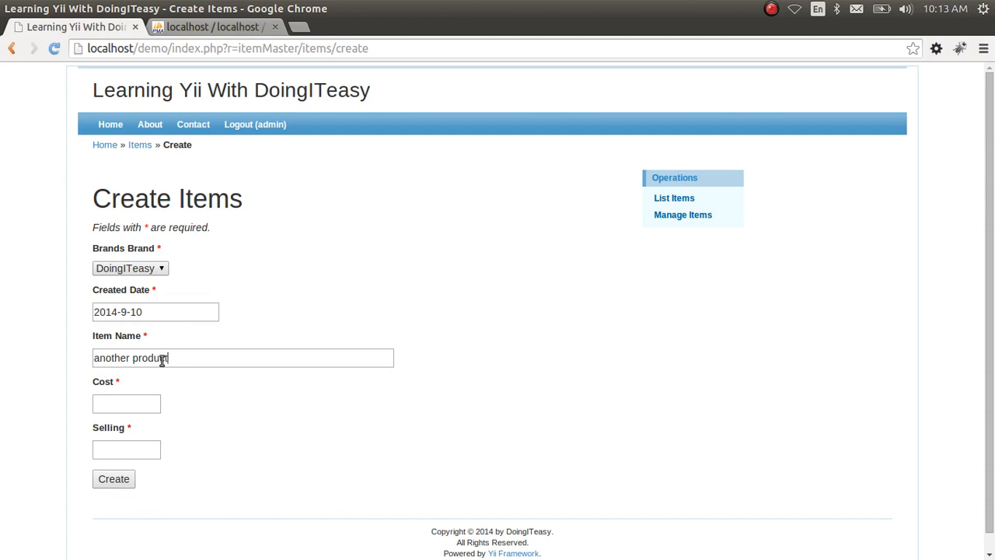
type("123123")
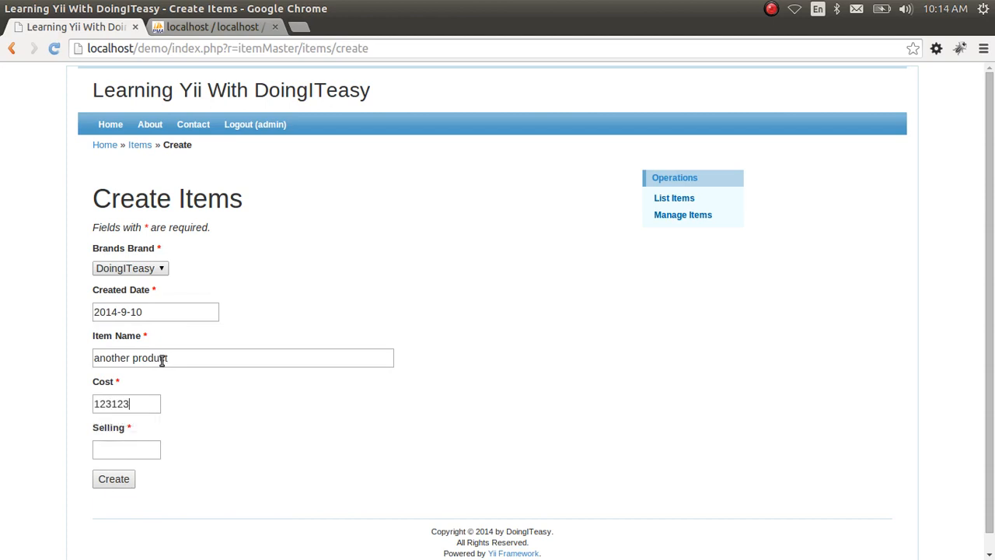
left_click(113, 479)
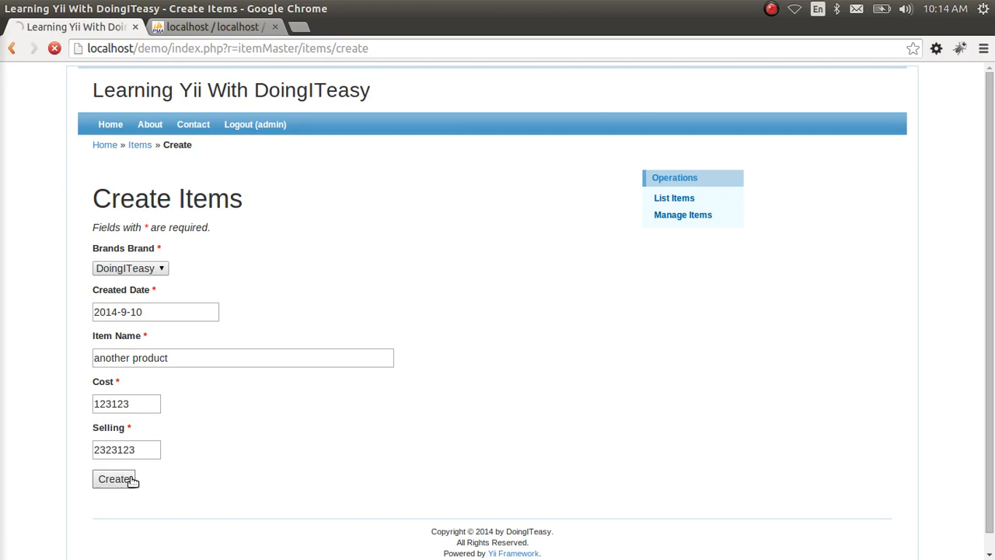
left_click(115, 479)
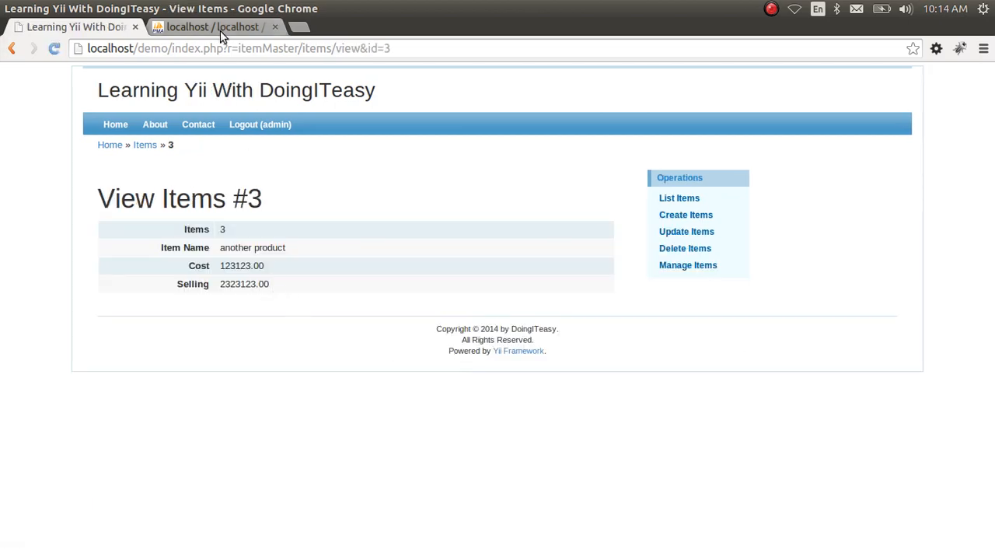
left_click(215, 27)
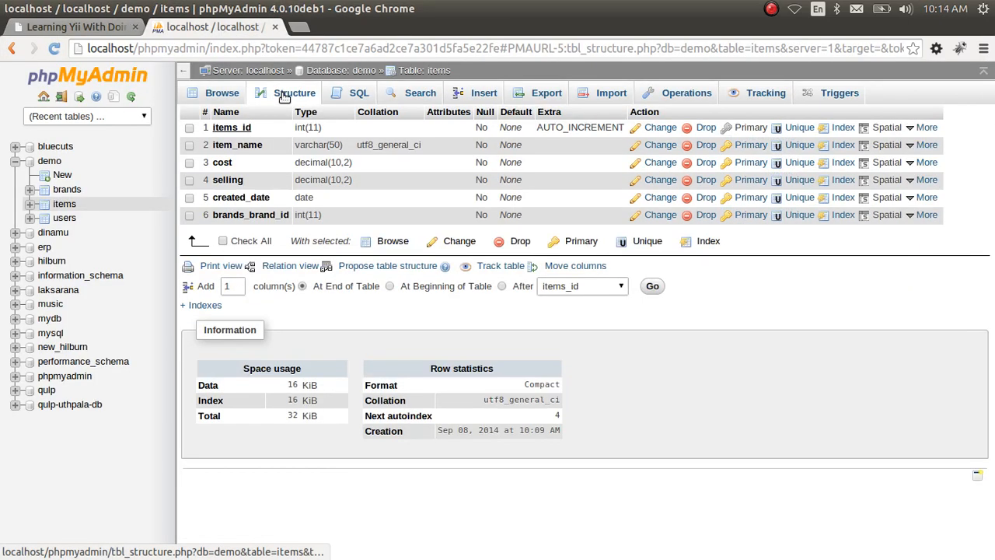
left_click(221, 93)
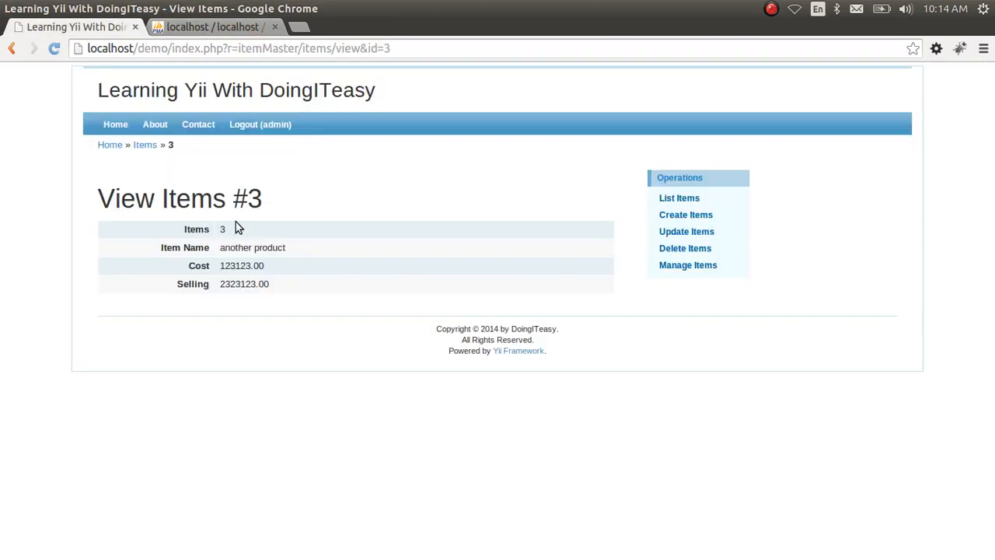
Step: Return to the Create Items form prefilled with 'another product', 2014-9-10, cost and selling
left_click(686, 214)
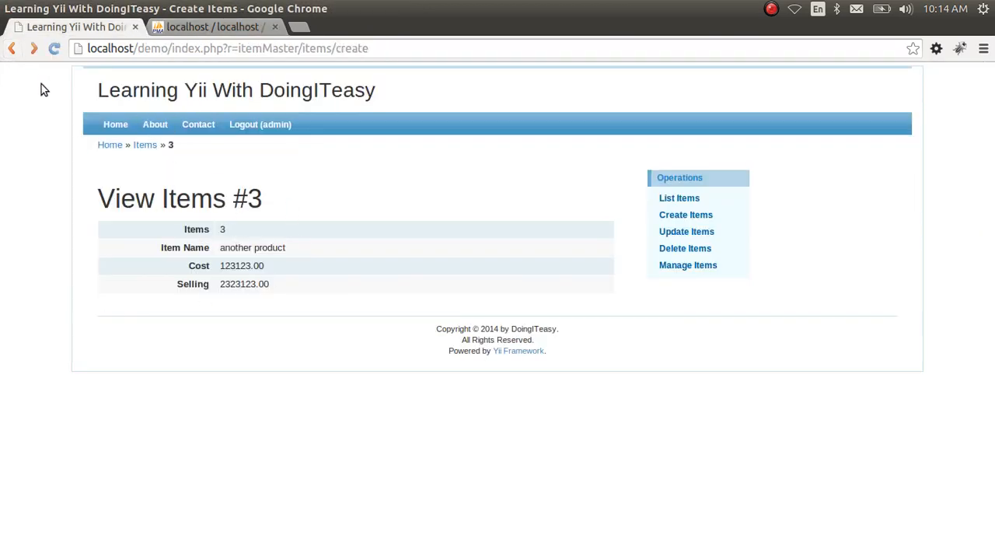
left_click(686, 214)
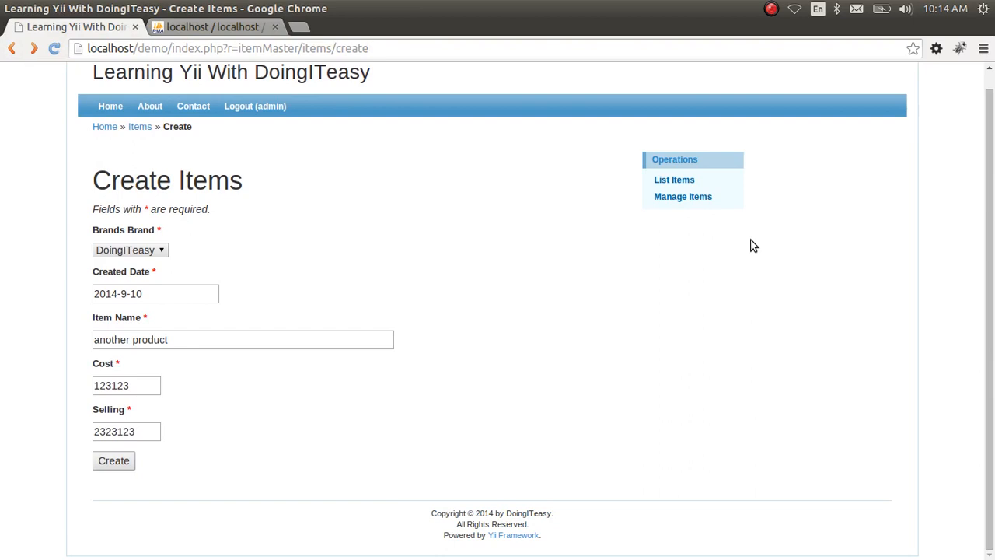
scroll("up", 3)
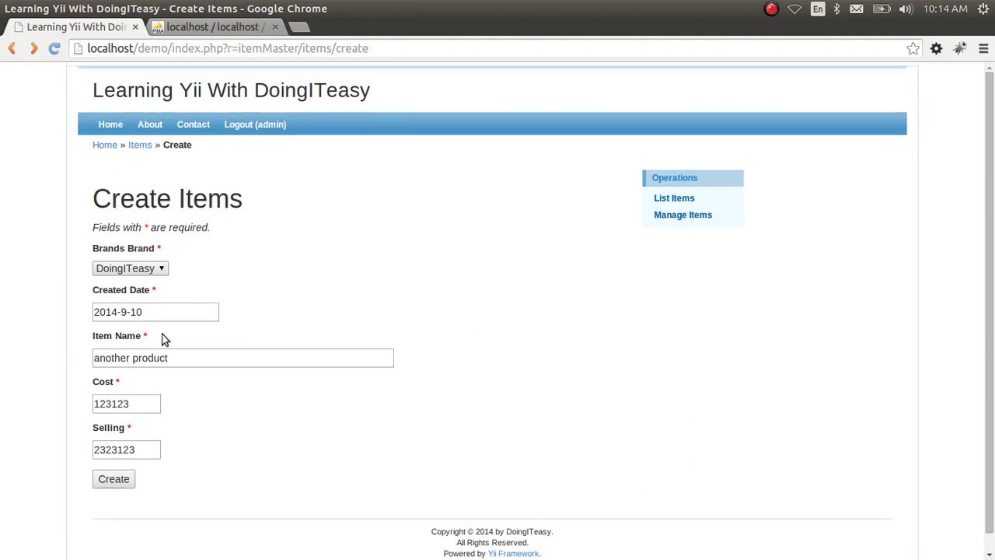
mouse_move(326, 398)
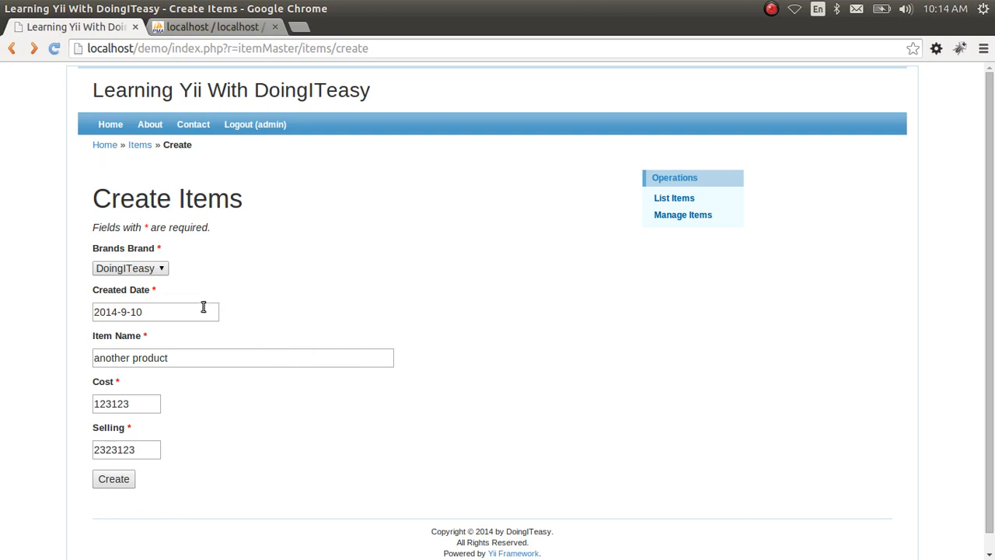
Step: Confirm the Created Date calendar picker opens, then dismiss it
left_click(156, 310)
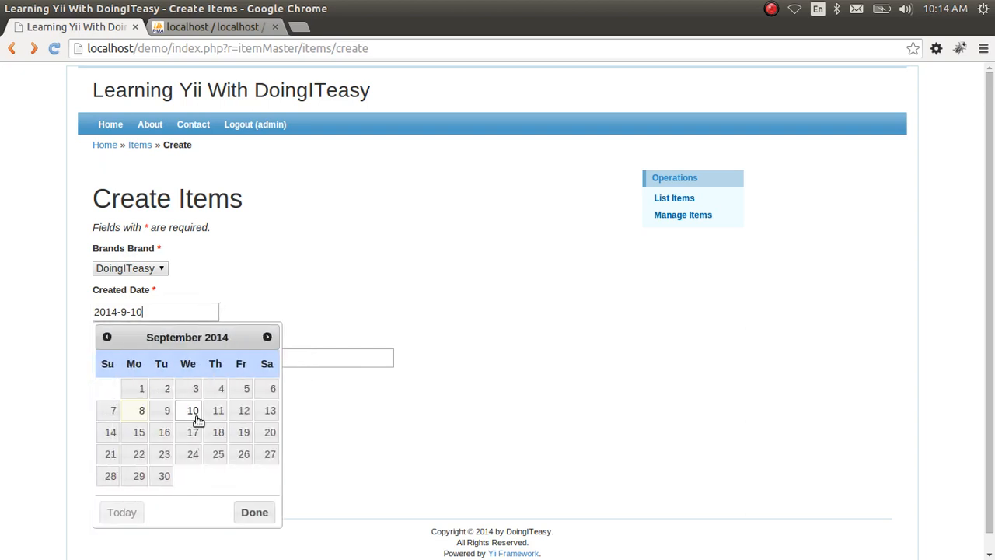
left_click(255, 512)
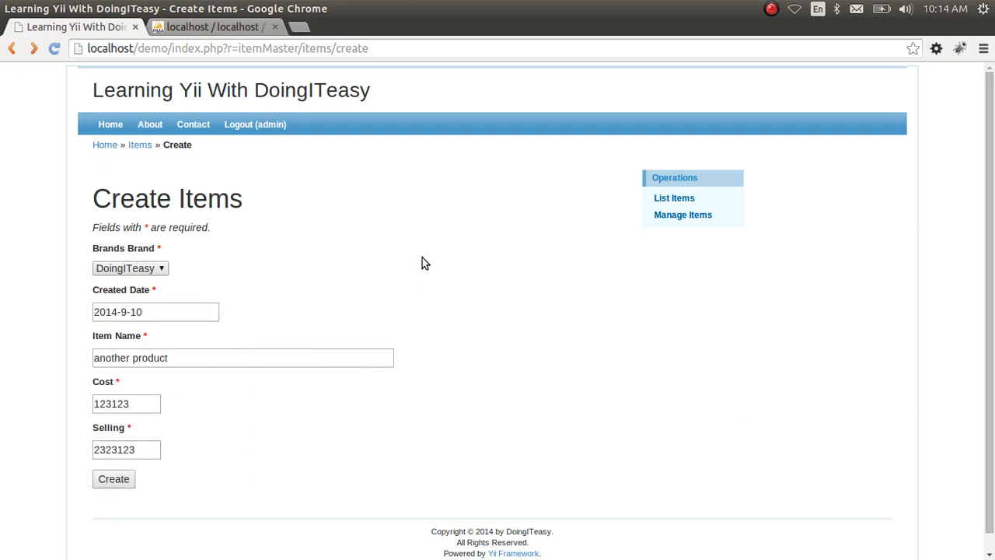
mouse_move(569, 342)
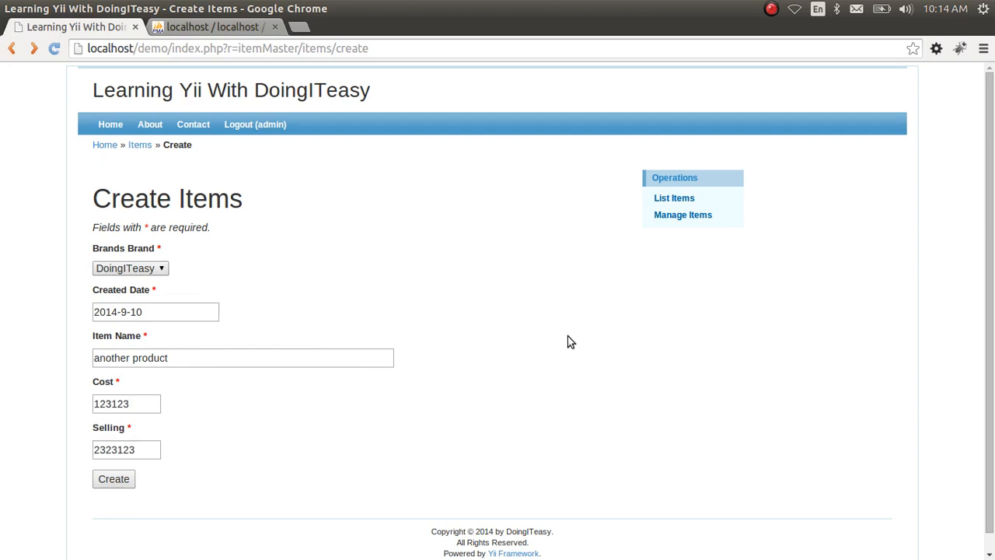
mouse_move(576, 303)
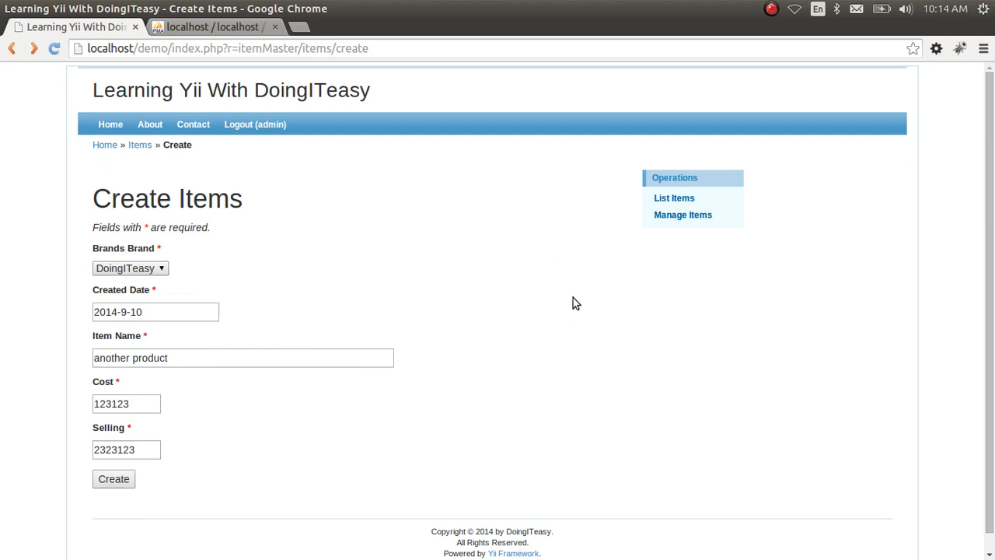